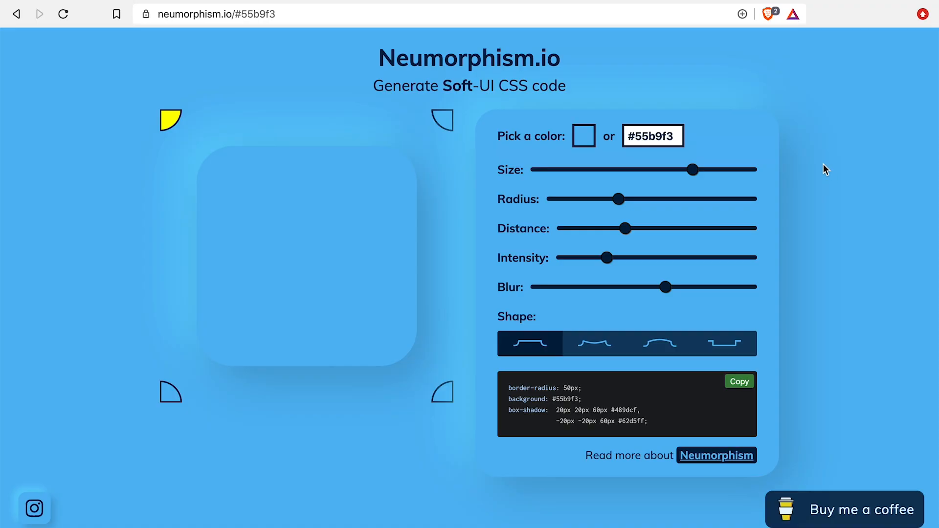
mouse_move(803, 132)
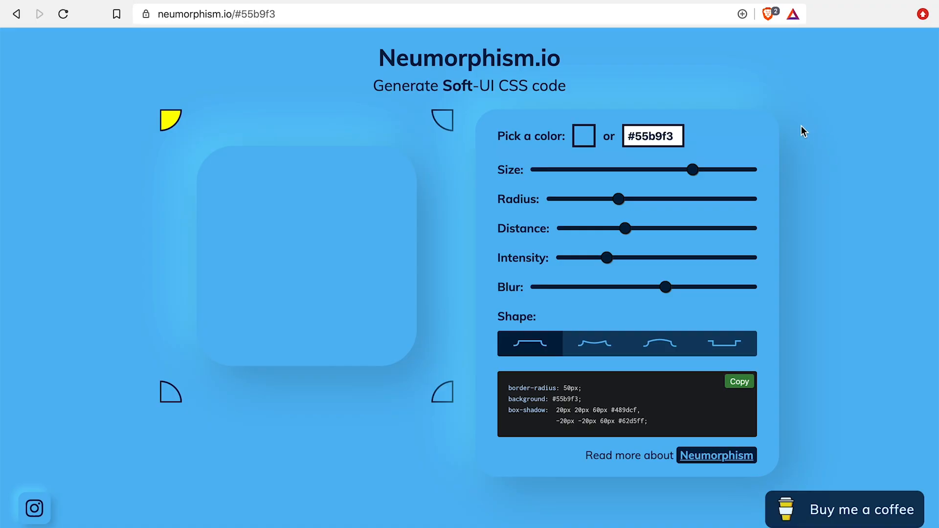
mouse_move(733, 47)
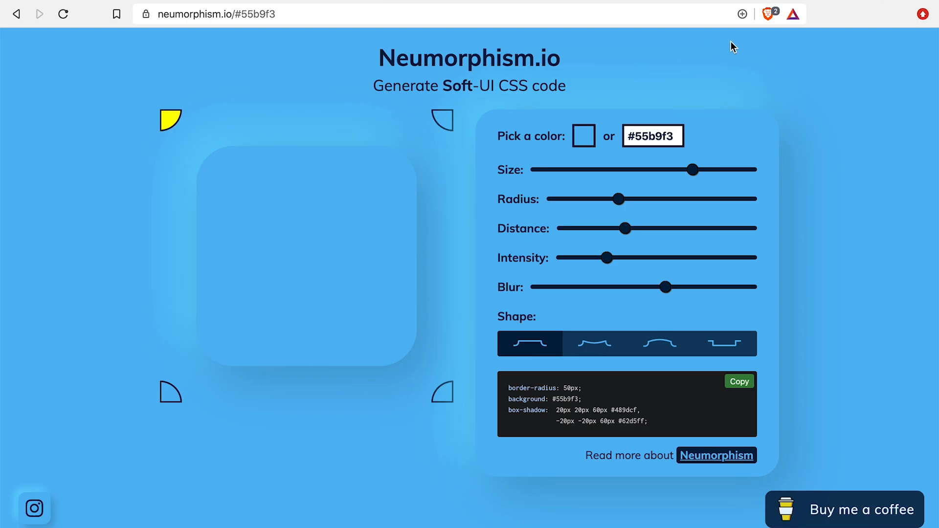
Browse the creator's support page, then light the shape from the bottom left
click(852, 509)
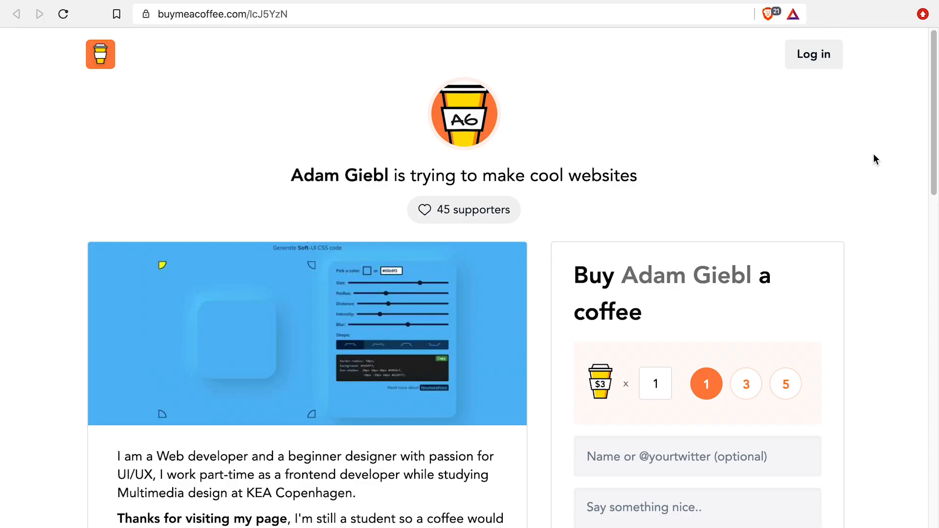
scroll(down, 3)
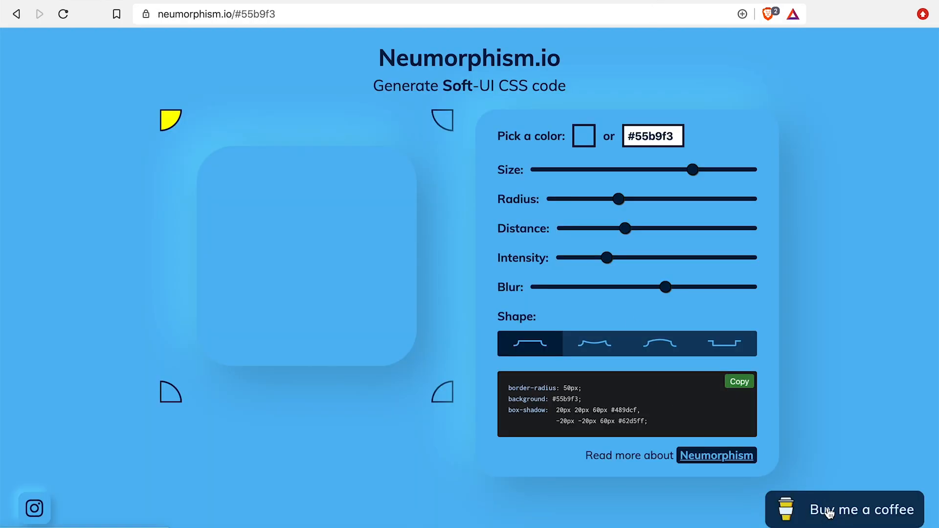
click(830, 510)
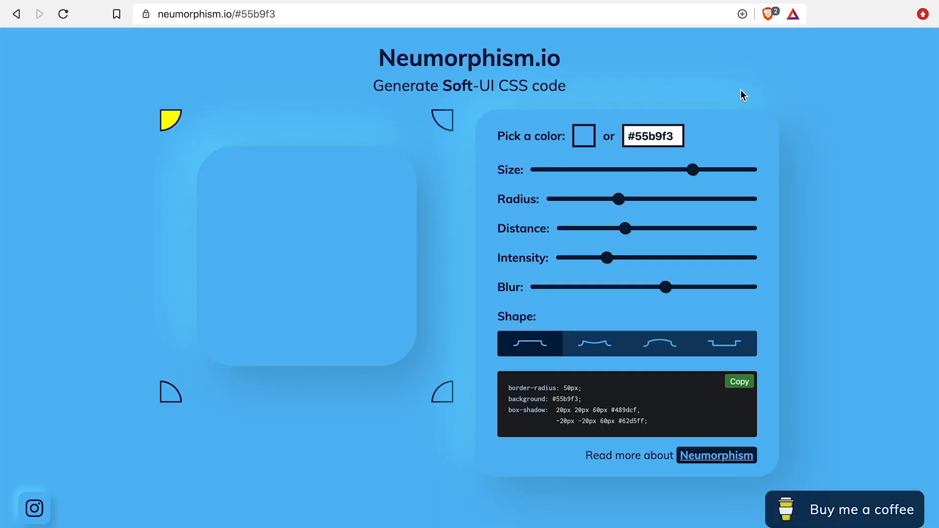
mouse_move(789, 121)
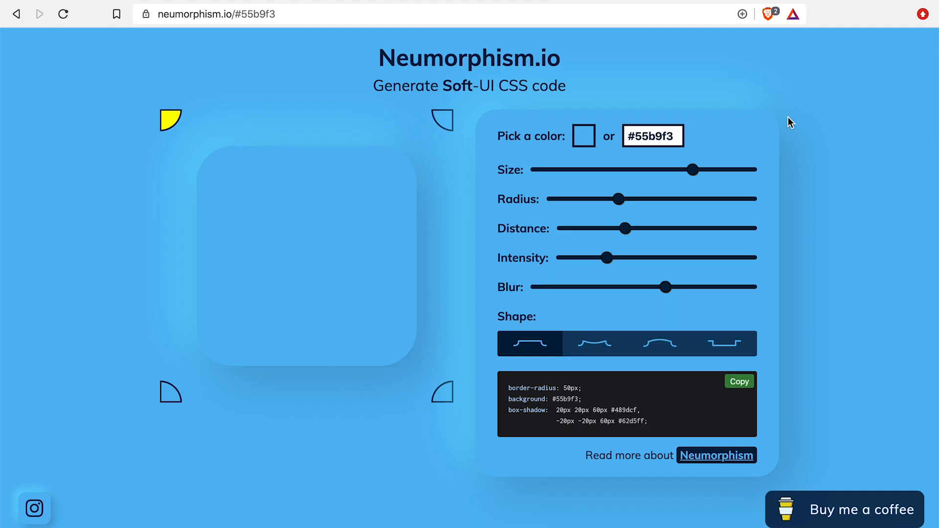
mouse_move(181, 126)
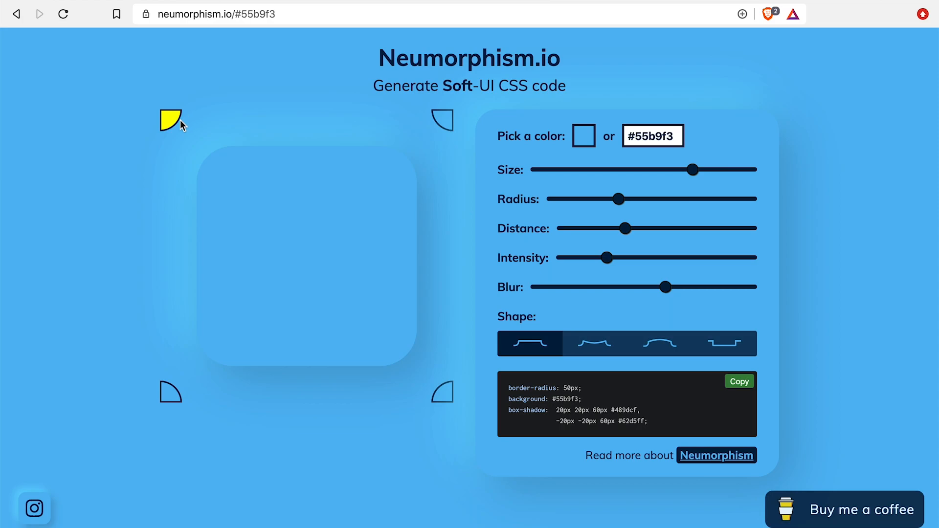
mouse_move(460, 147)
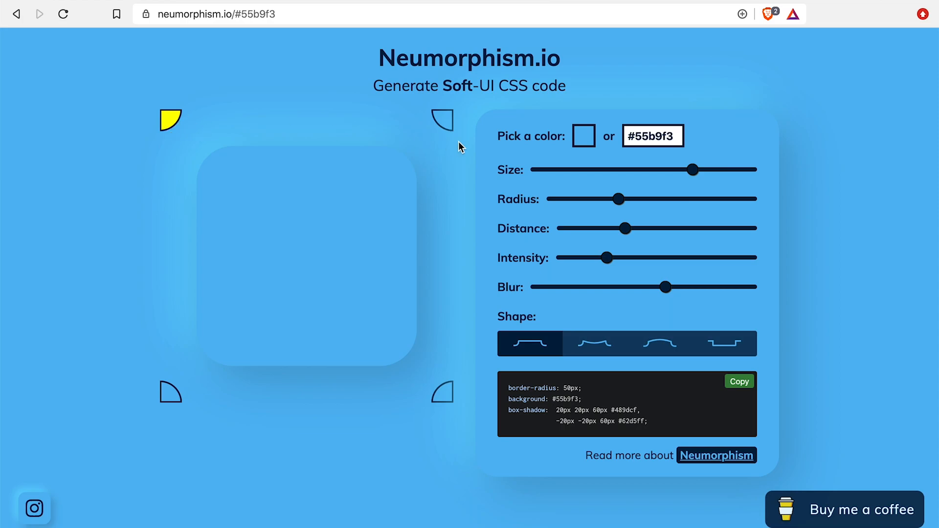
mouse_move(429, 121)
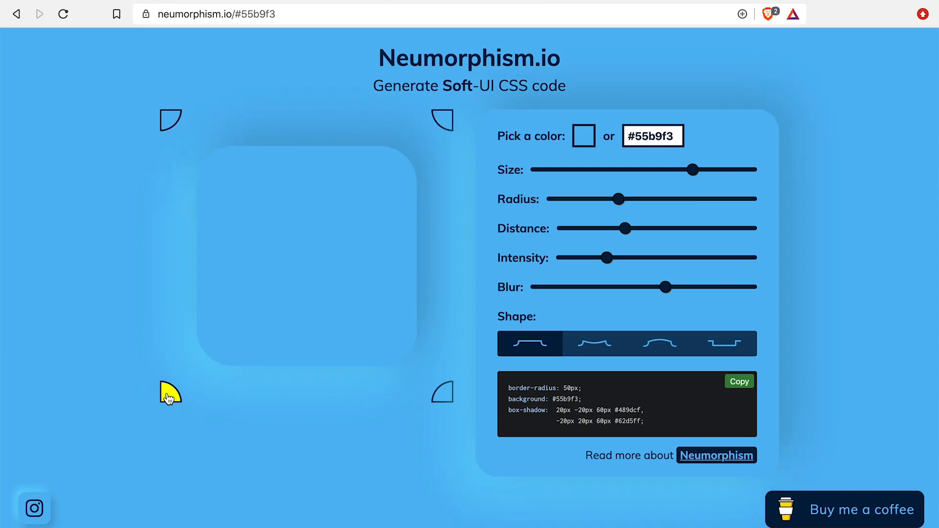
click(444, 402)
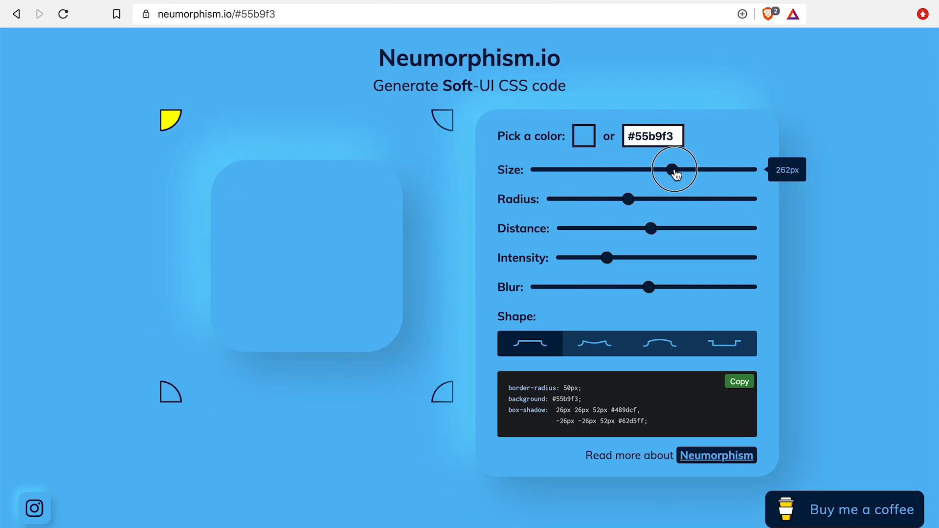
Shrink the shape, make the corners nearly square and push the shadows farther out
drag(673, 170, 683, 170)
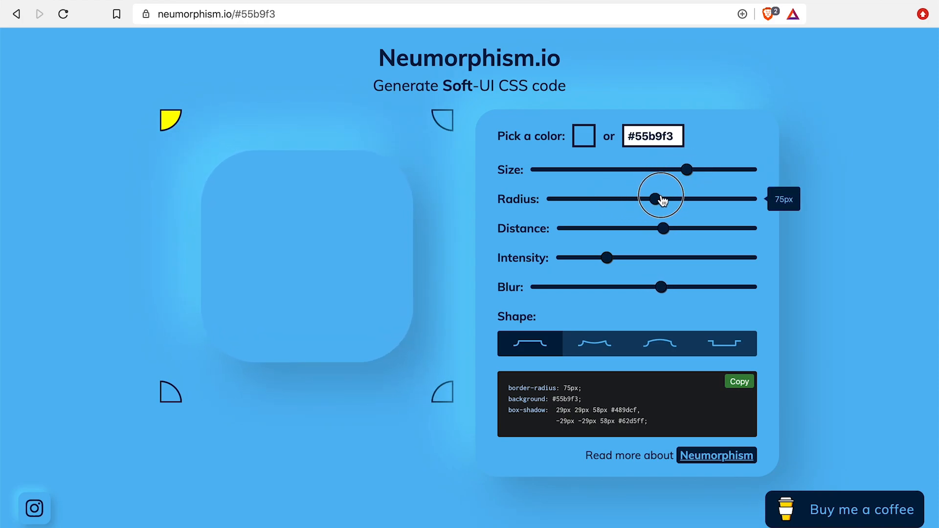
drag(661, 199, 627, 199)
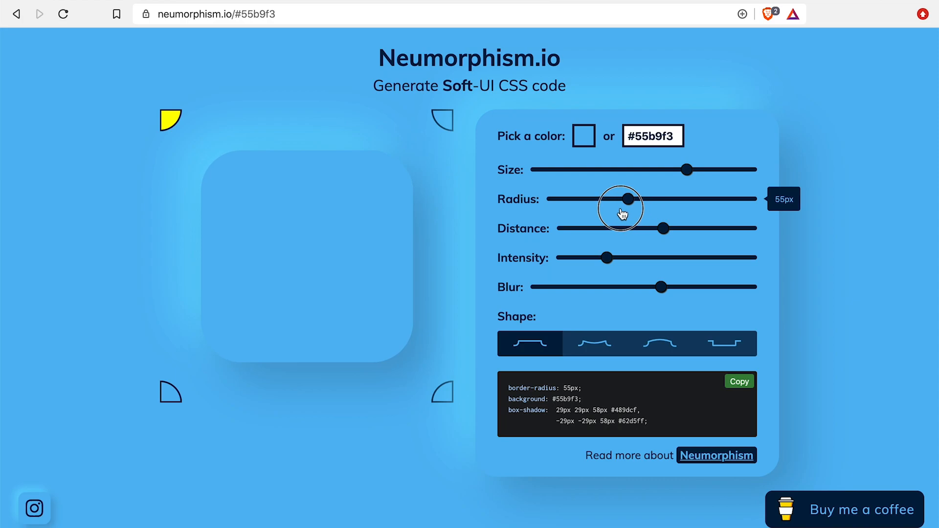
drag(627, 199, 558, 199)
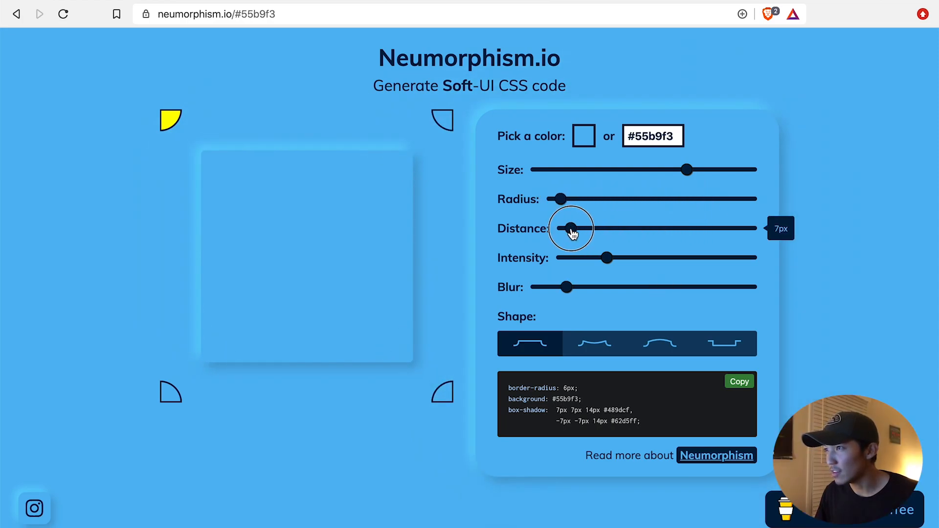
drag(572, 228, 616, 227)
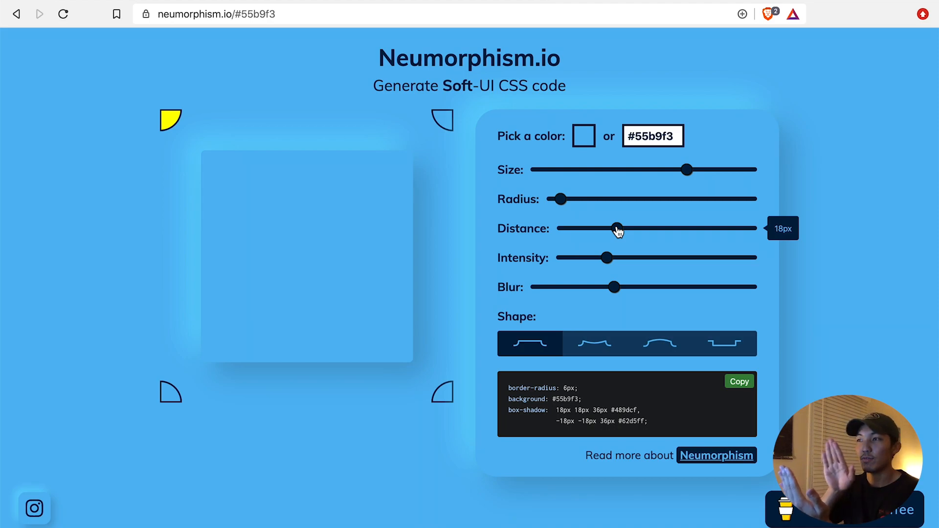
mouse_move(611, 231)
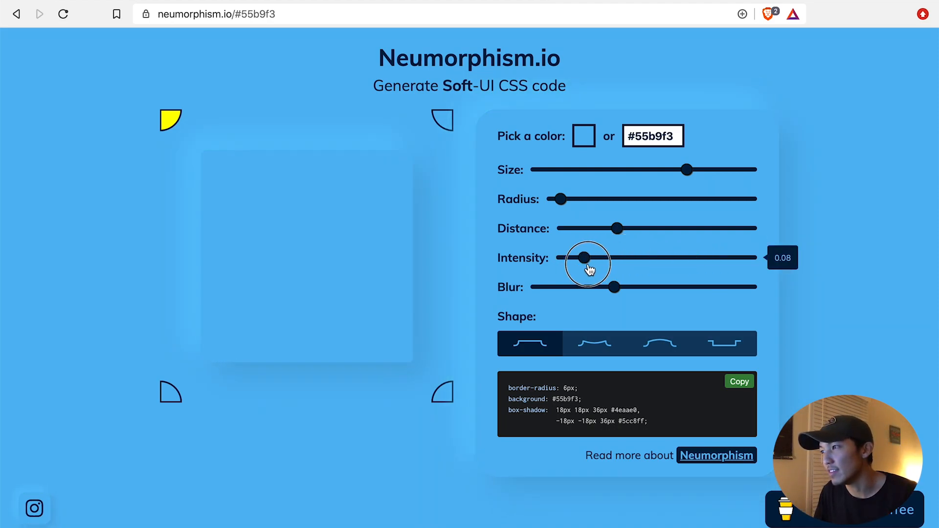
Experiment with shadow strength and blur, ending at intensity 0.4, 84px blur and 18px distance
drag(584, 258, 717, 258)
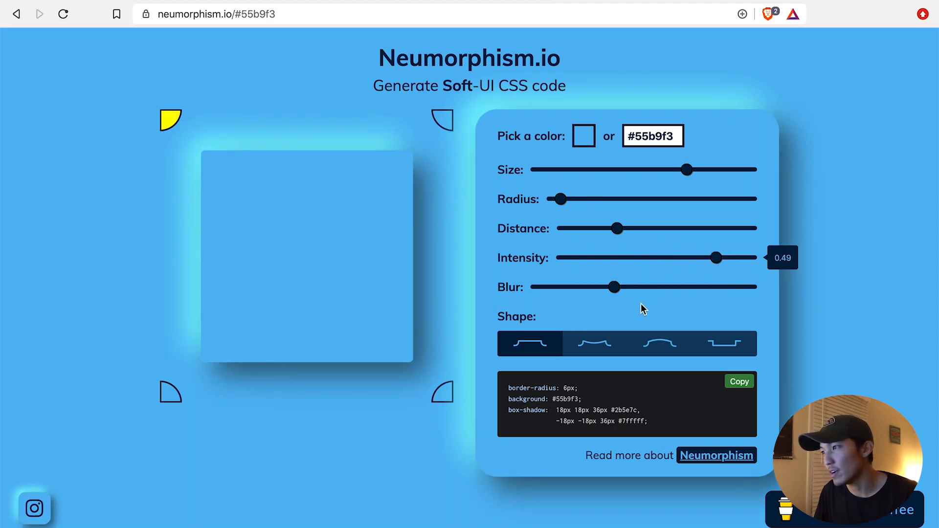
drag(613, 287, 659, 287)
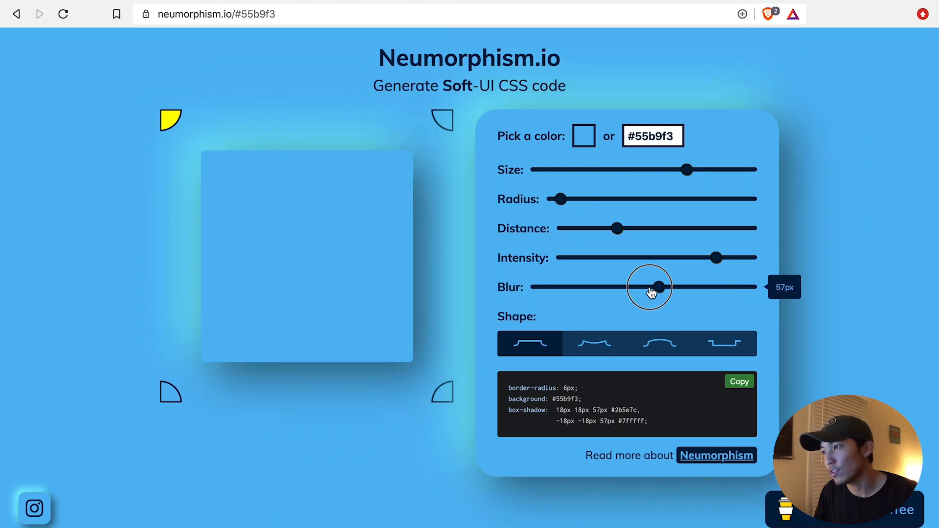
drag(650, 287, 536, 287)
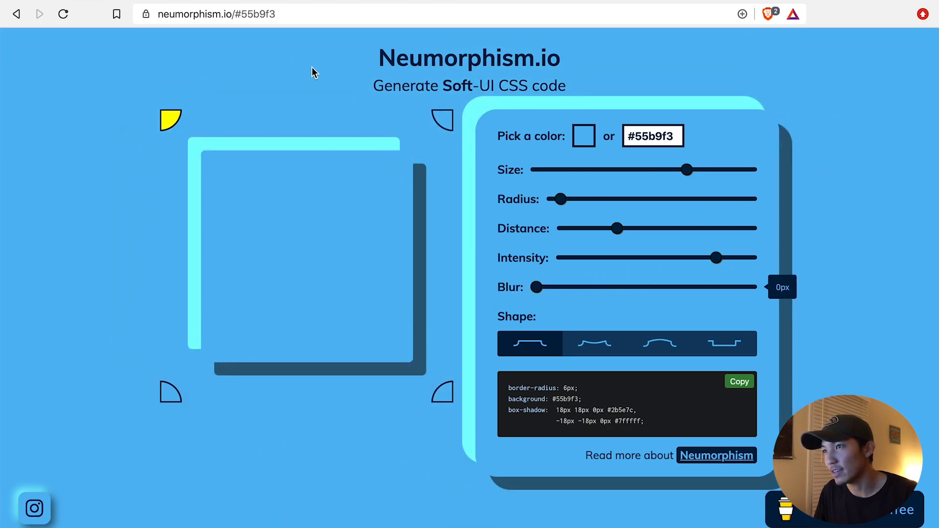
mouse_move(177, 330)
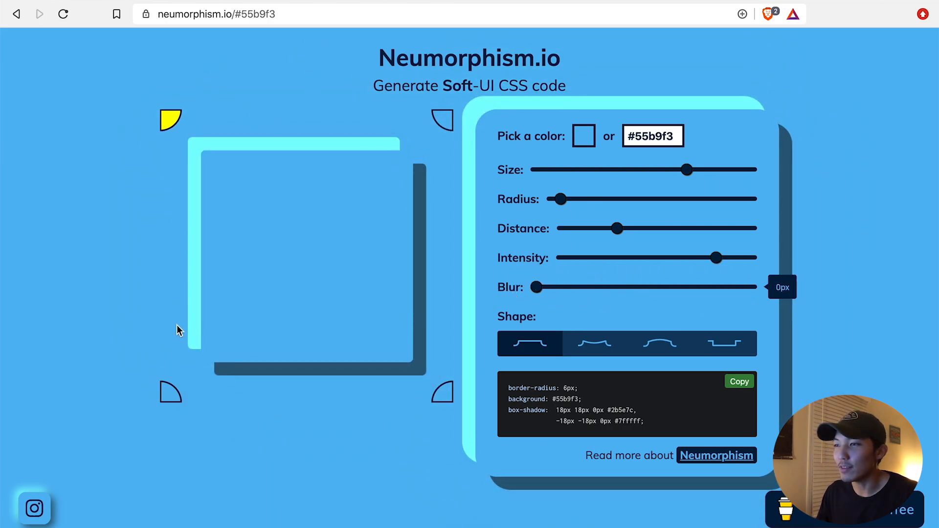
mouse_move(430, 157)
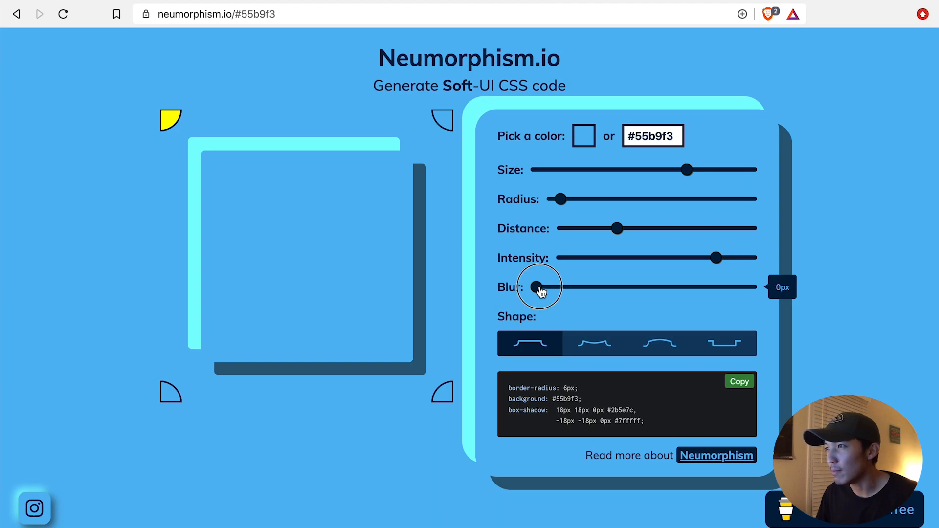
drag(538, 287, 685, 287)
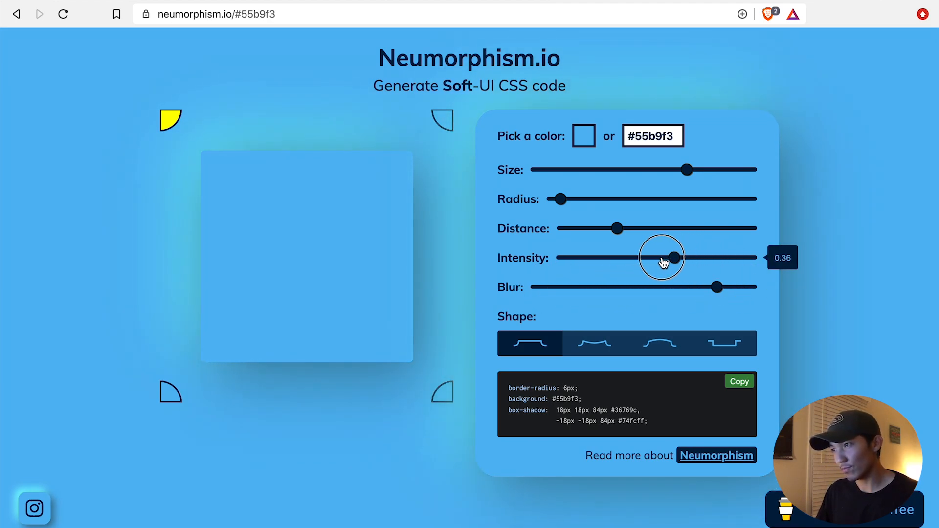
drag(662, 257, 686, 257)
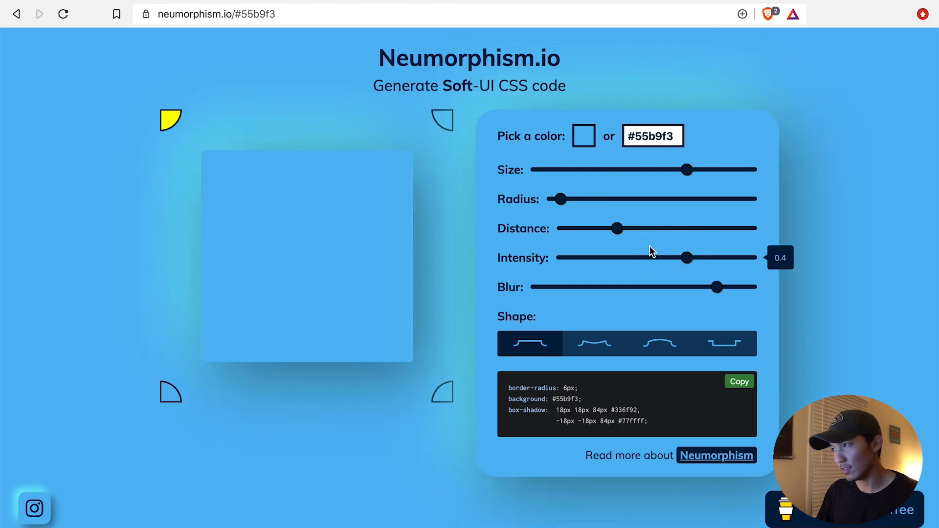
drag(616, 228, 688, 229)
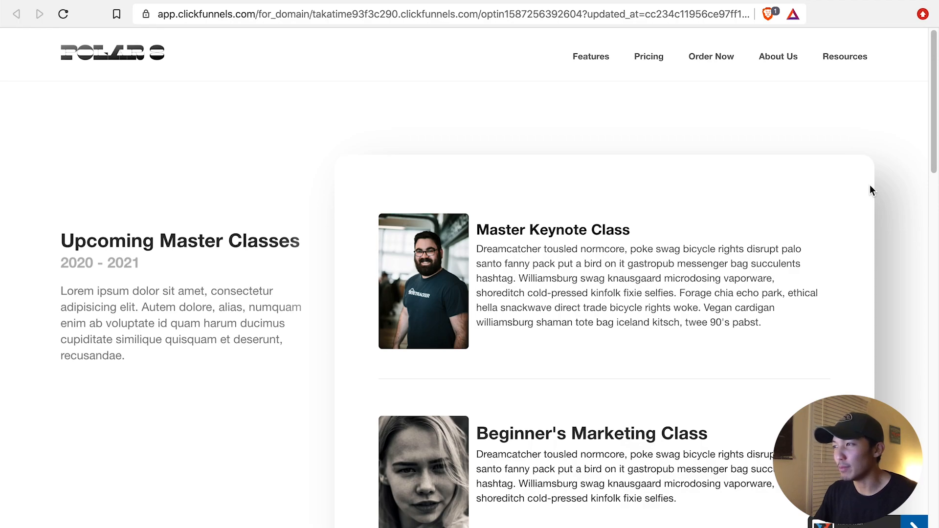
mouse_move(884, 162)
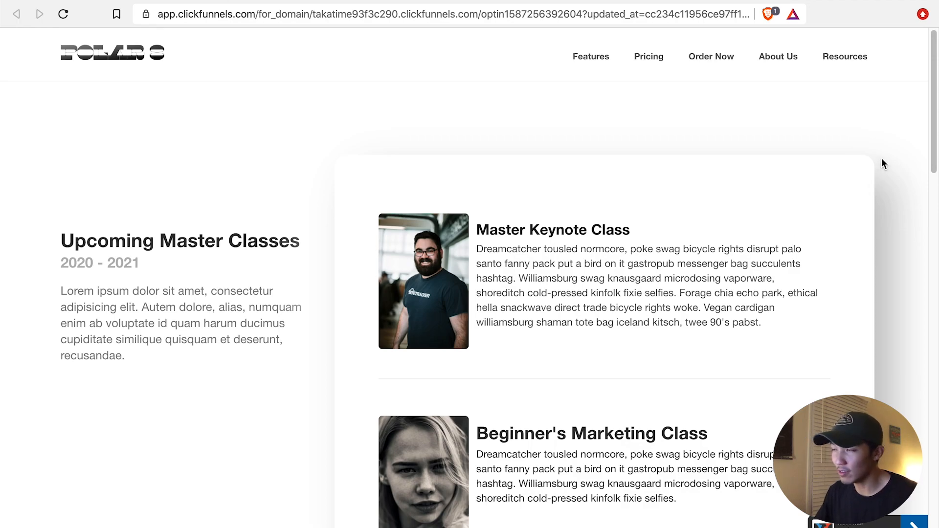
mouse_move(867, 158)
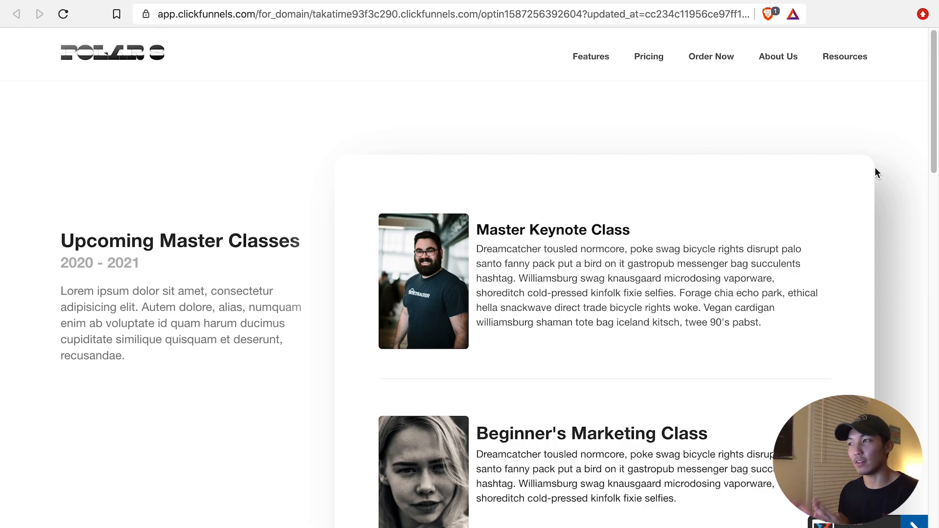
mouse_move(927, 160)
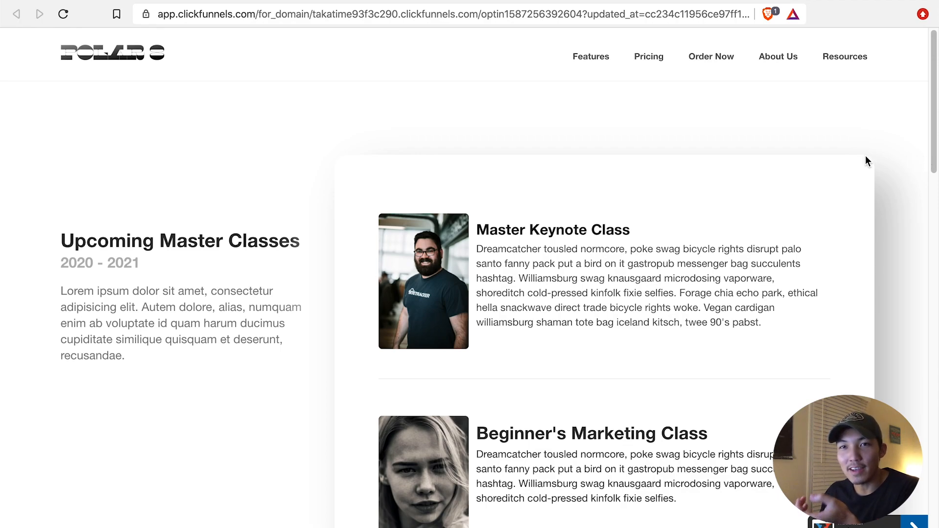
mouse_move(66, 4)
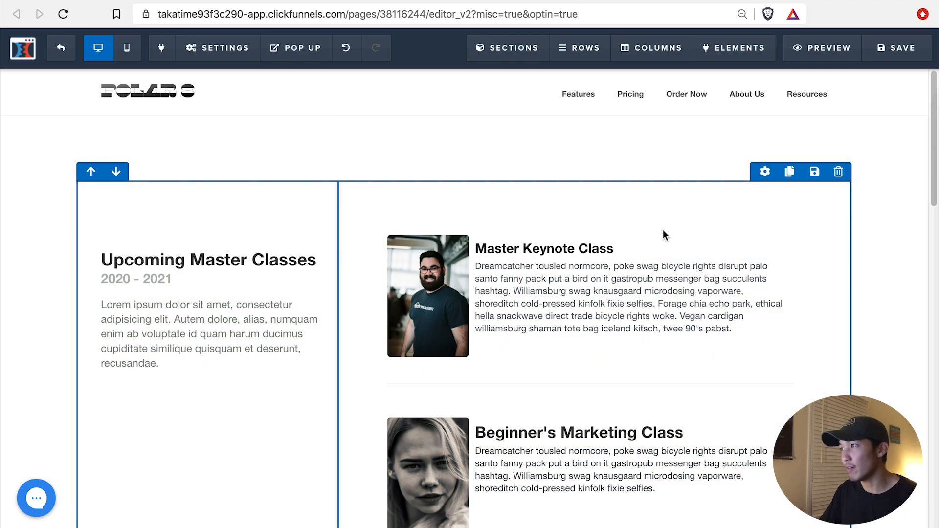
mouse_move(764, 172)
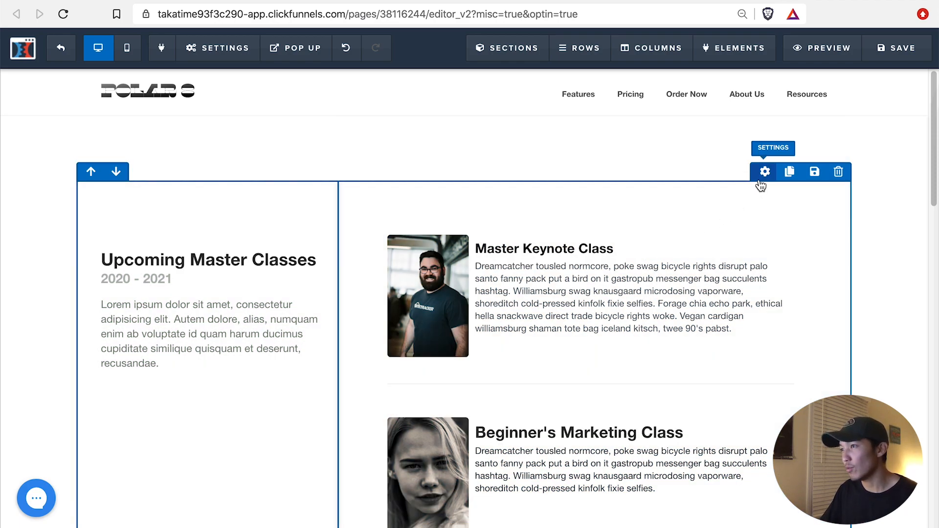
Give the two-column row the 40% Inner Shadow preset, then switch to 20% Drop Shadow
click(764, 172)
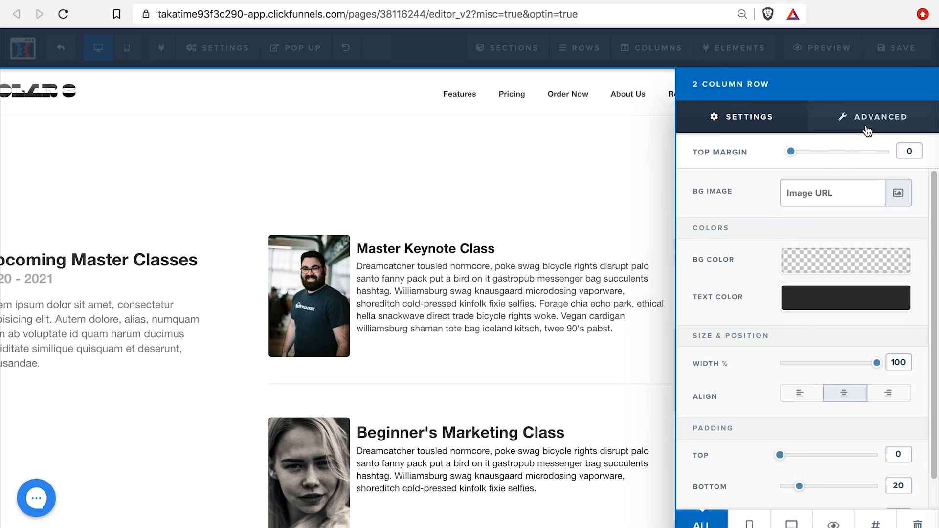
click(877, 117)
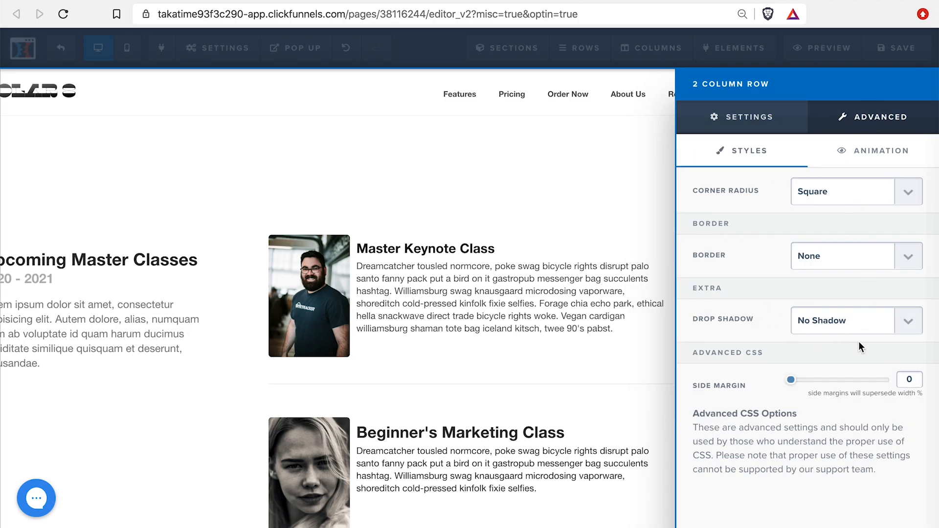
click(857, 321)
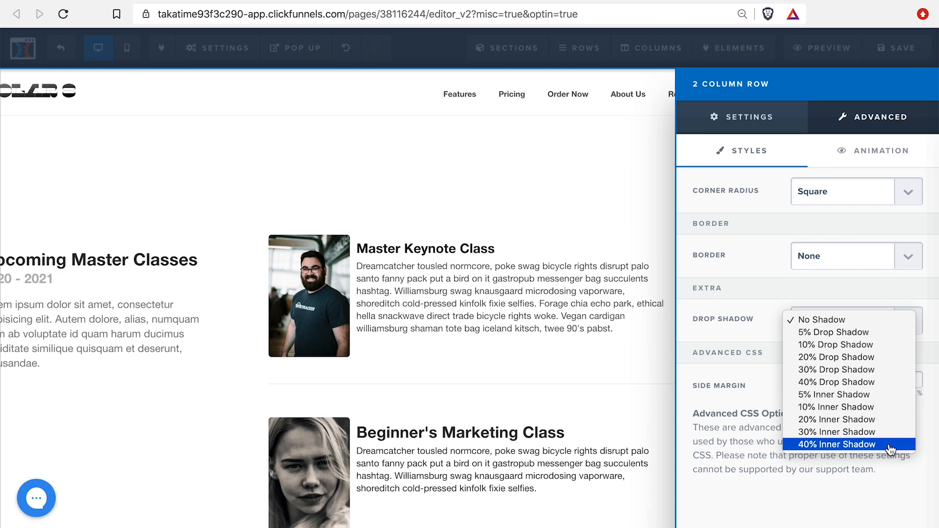
click(837, 445)
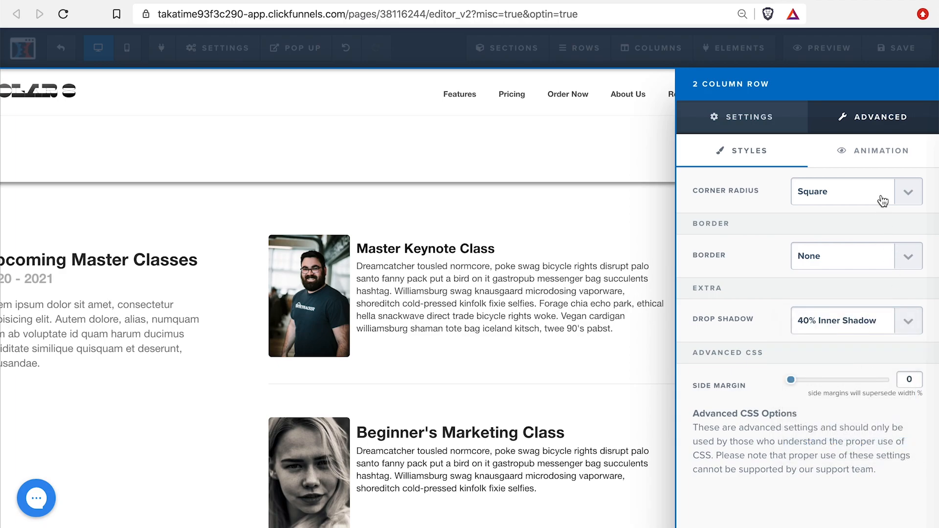
click(857, 320)
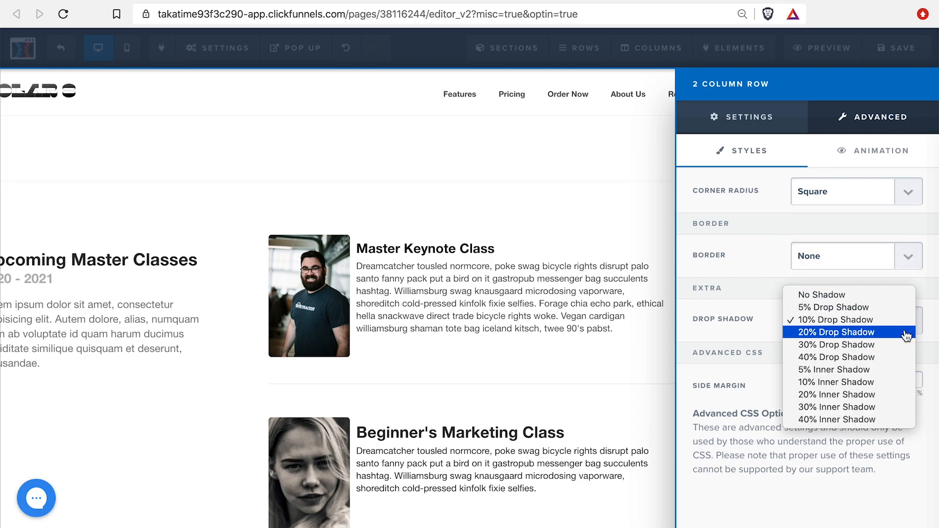
click(837, 332)
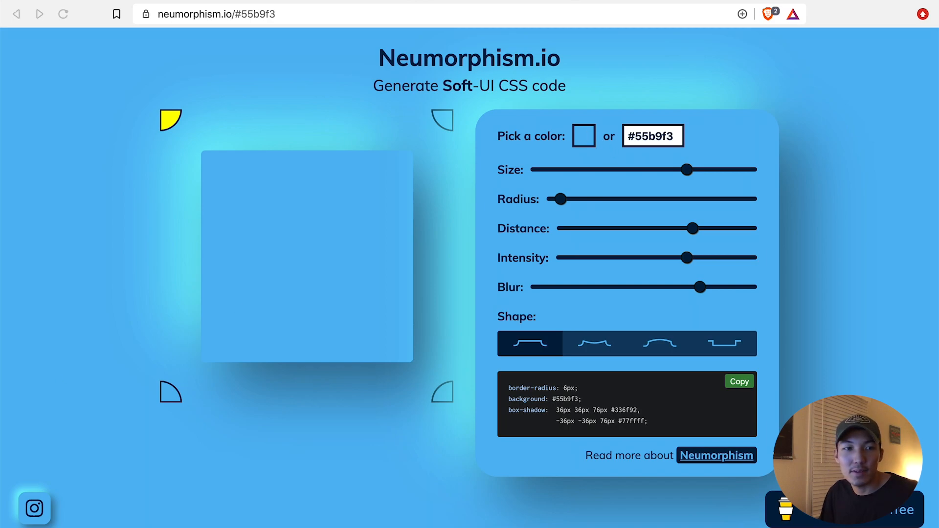
Set the base colour to #ffffff, select the #d6d6d6 shadow value, and copy the generated CSS
click(583, 136)
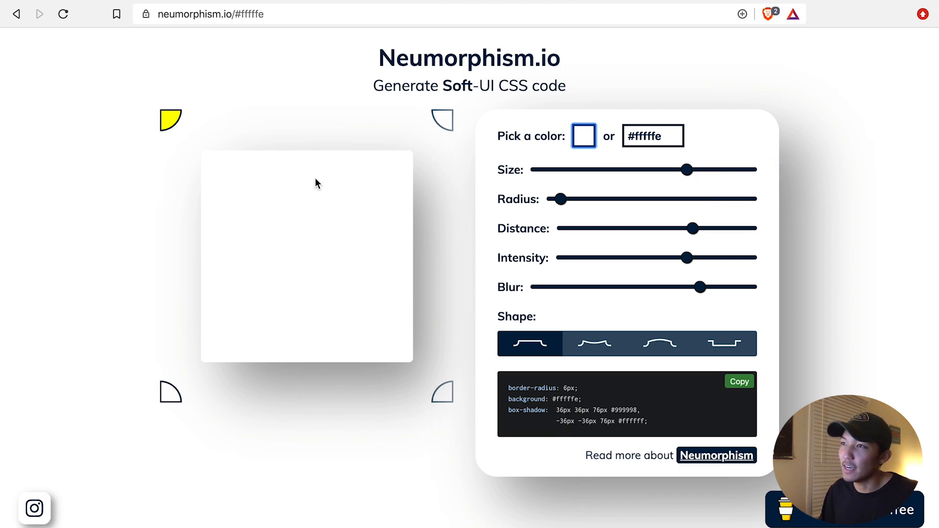
mouse_move(390, 115)
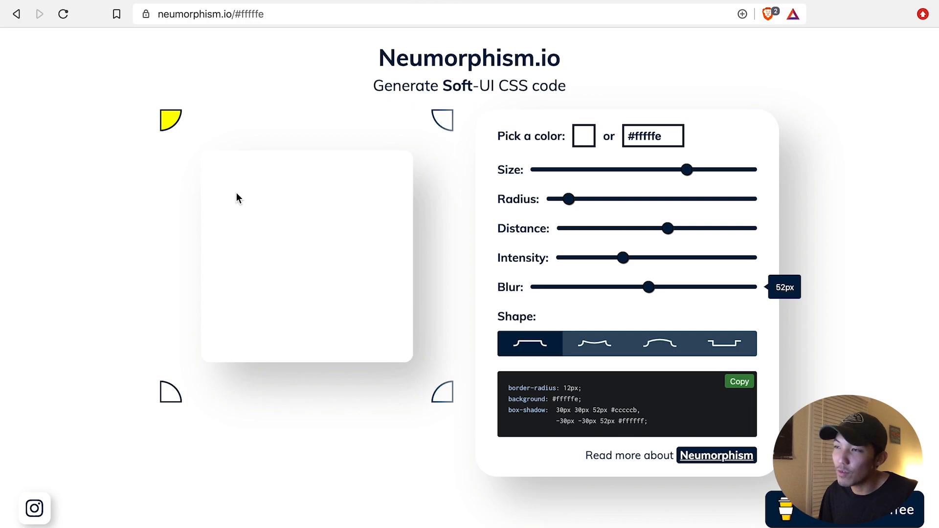
mouse_move(201, 185)
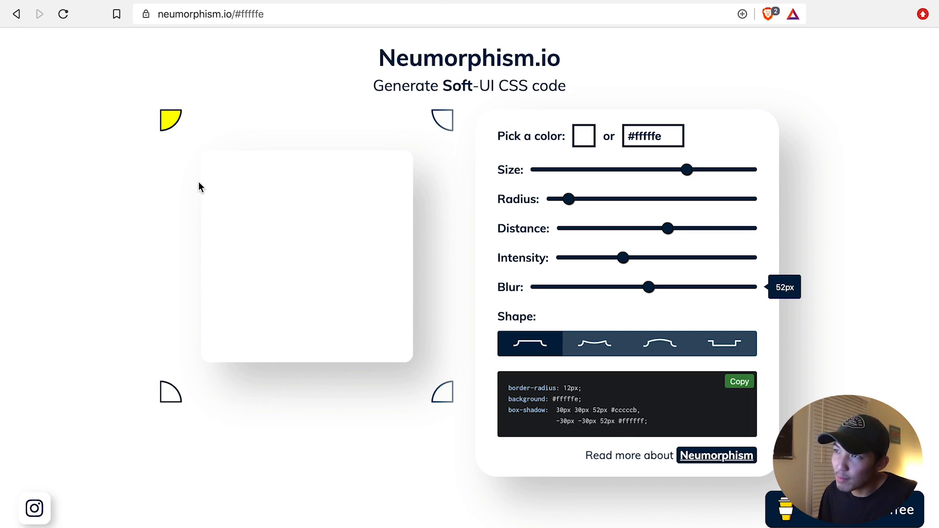
mouse_move(301, 284)
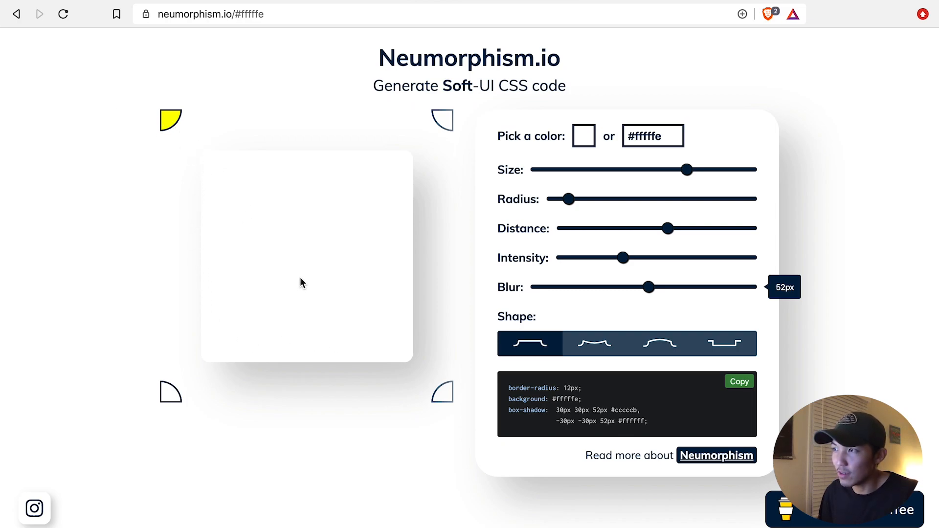
mouse_move(263, 399)
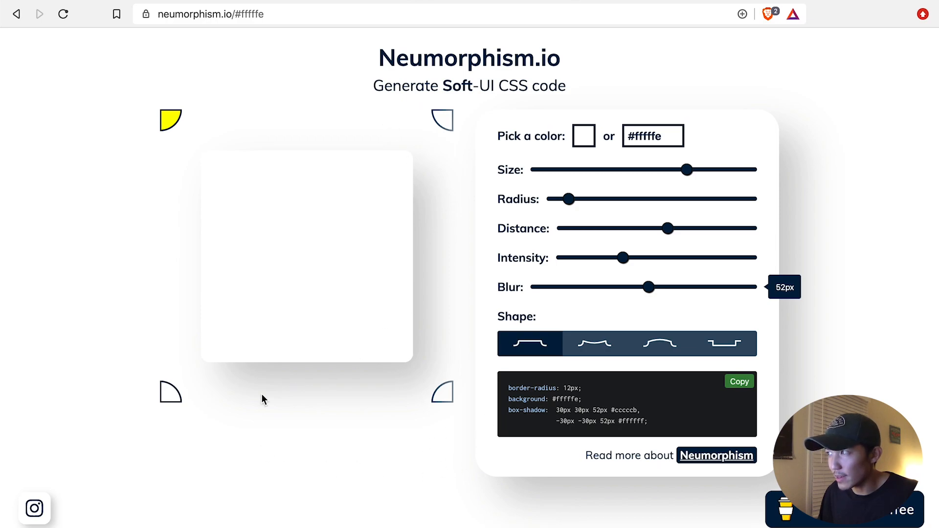
mouse_move(432, 305)
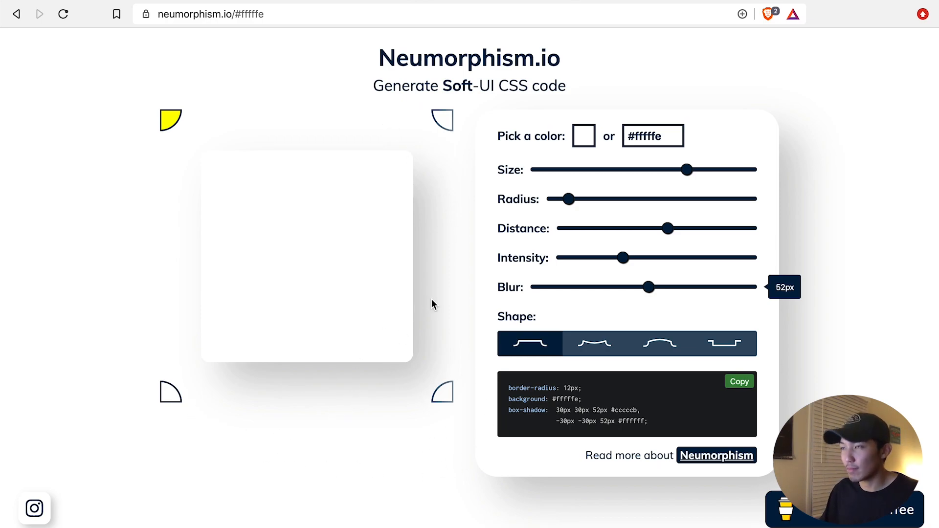
mouse_move(197, 204)
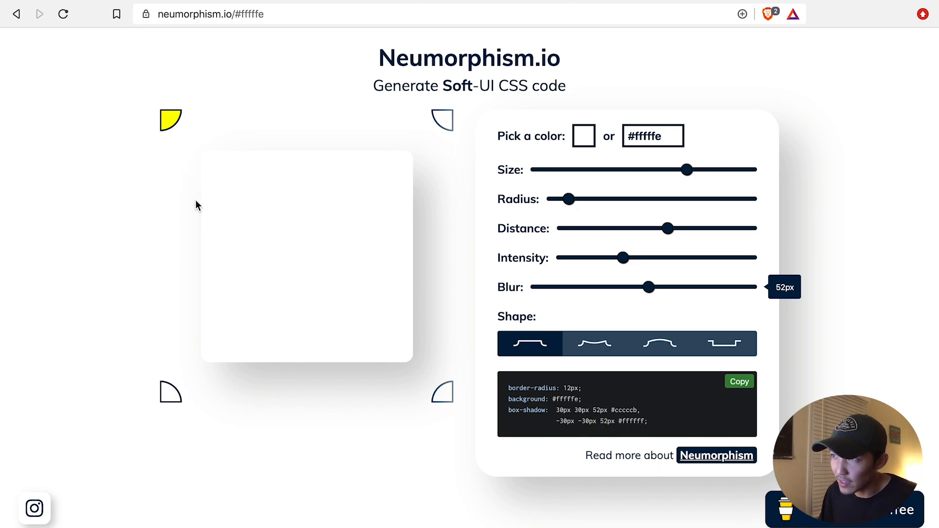
mouse_move(190, 193)
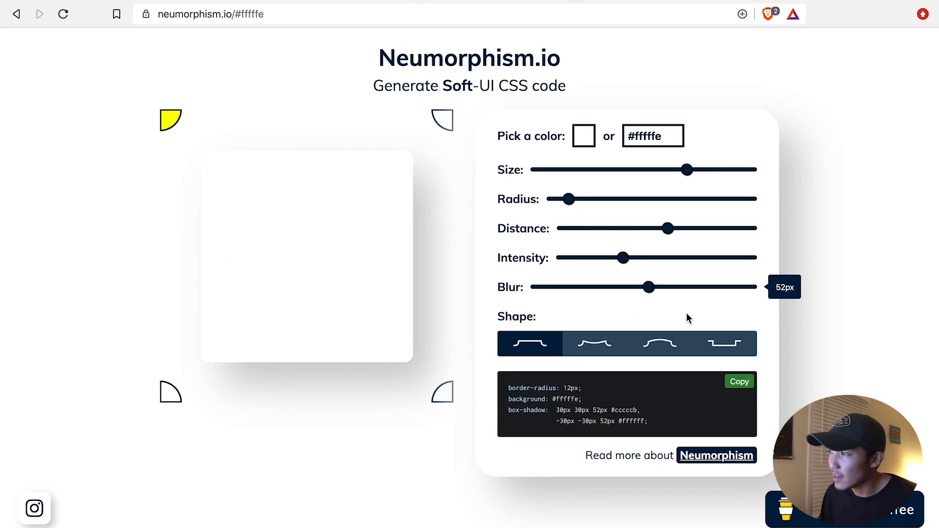
mouse_move(662, 310)
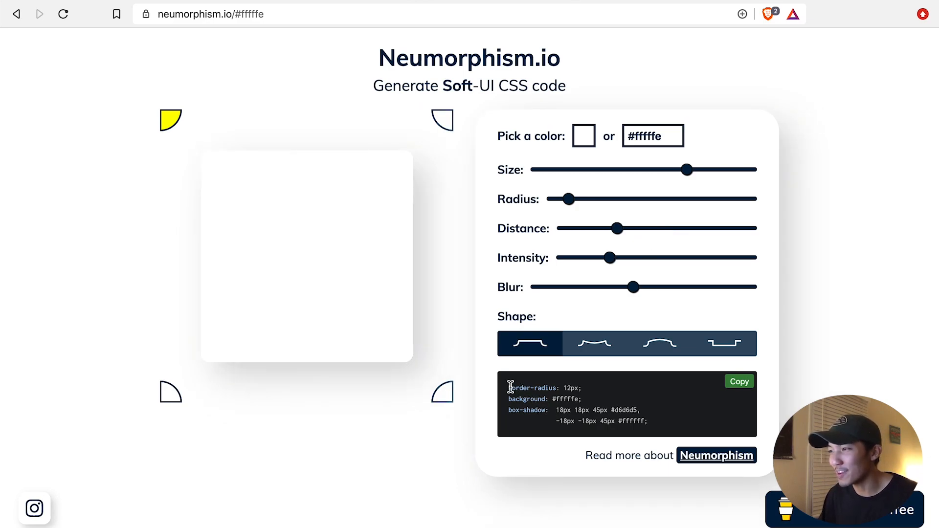
mouse_move(528, 399)
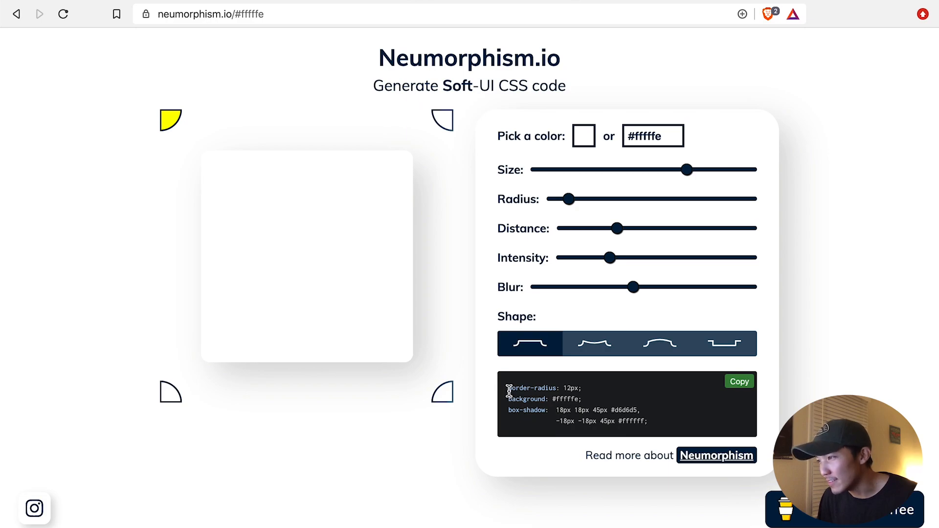
mouse_move(477, 160)
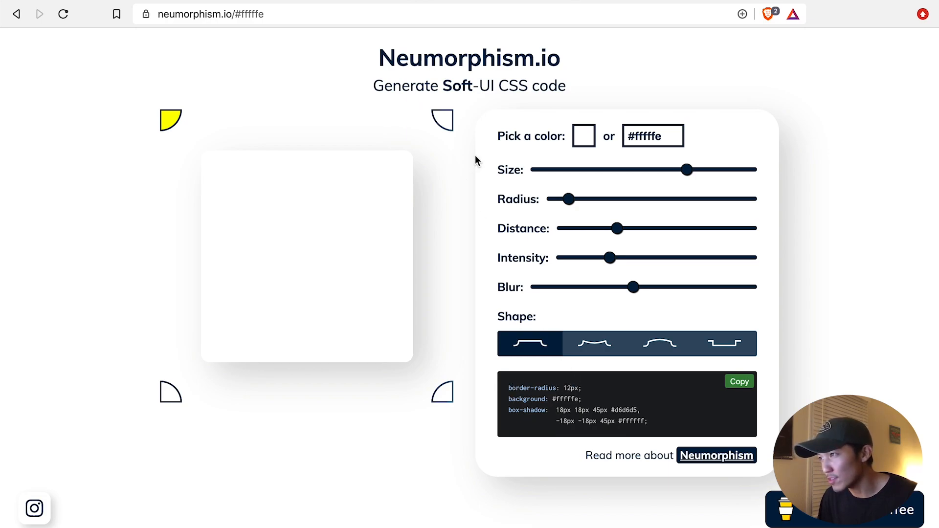
mouse_move(418, 161)
text(f)
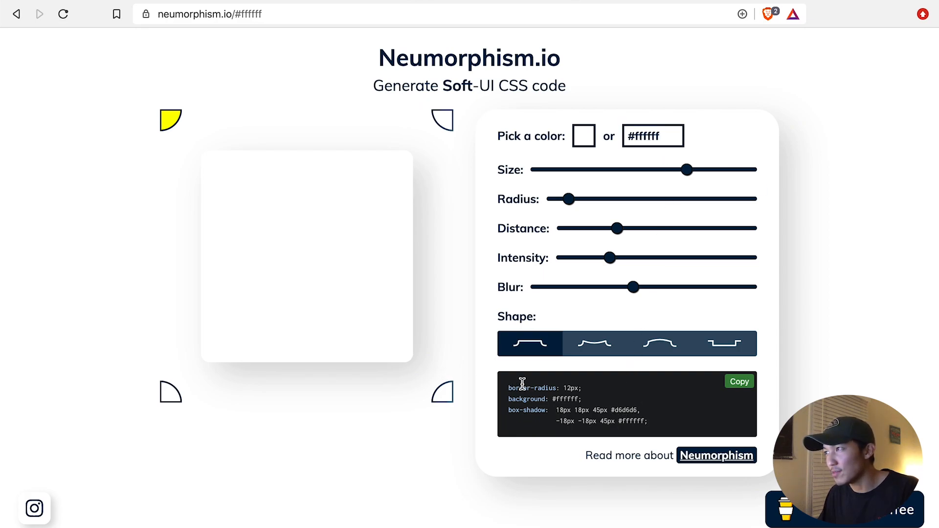
mouse_move(583, 419)
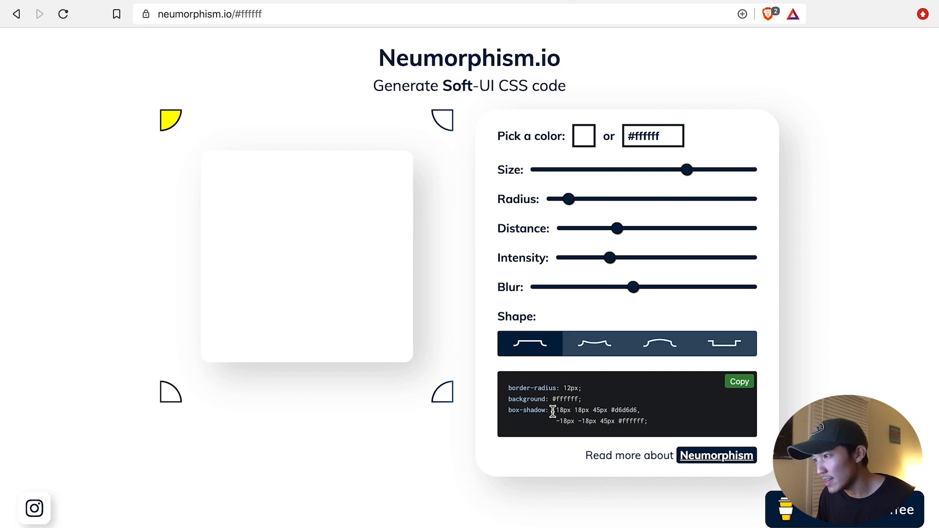
mouse_move(601, 419)
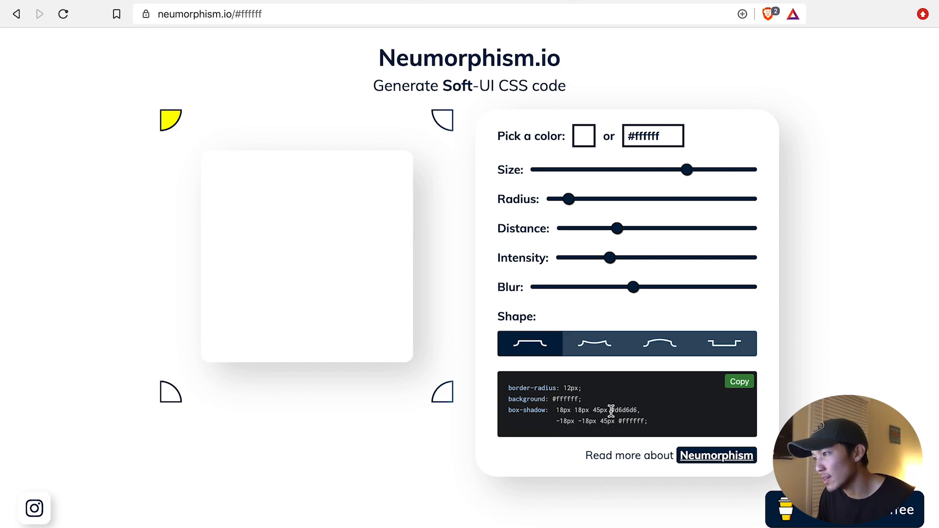
double_click(625, 410)
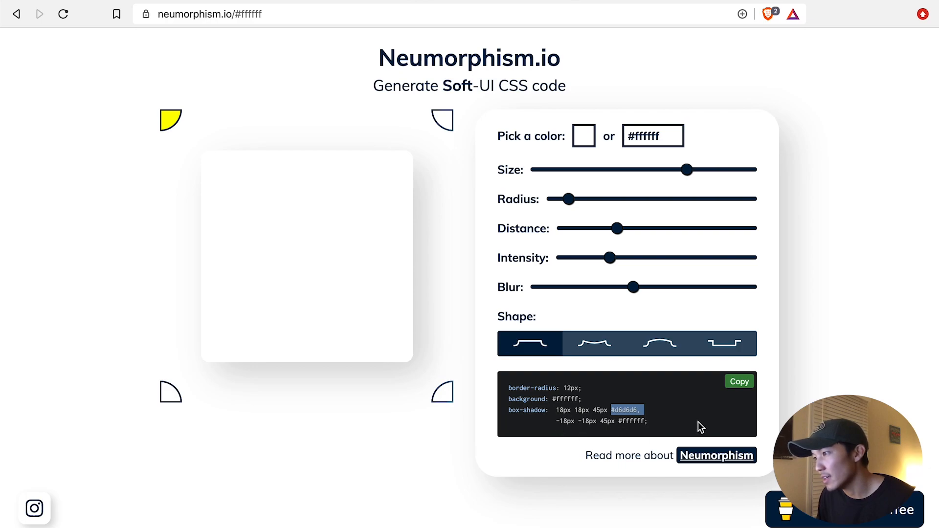
click(739, 381)
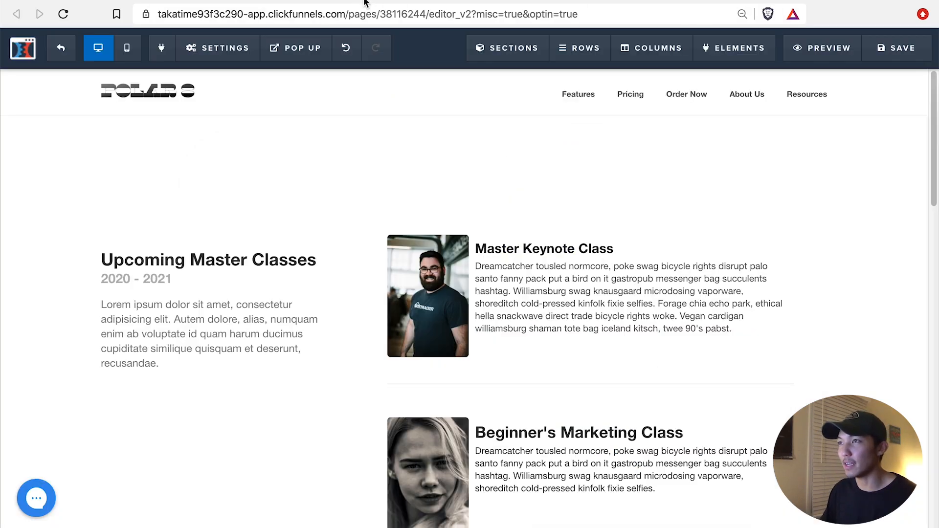
Paste the border-radius: 12px, background and box-shadow rules into the page's Custom CSS
click(218, 47)
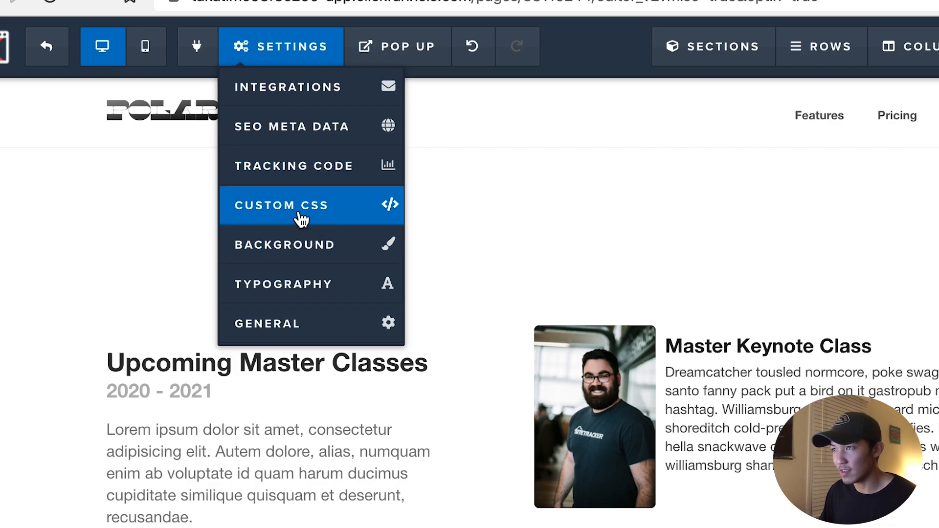
click(282, 206)
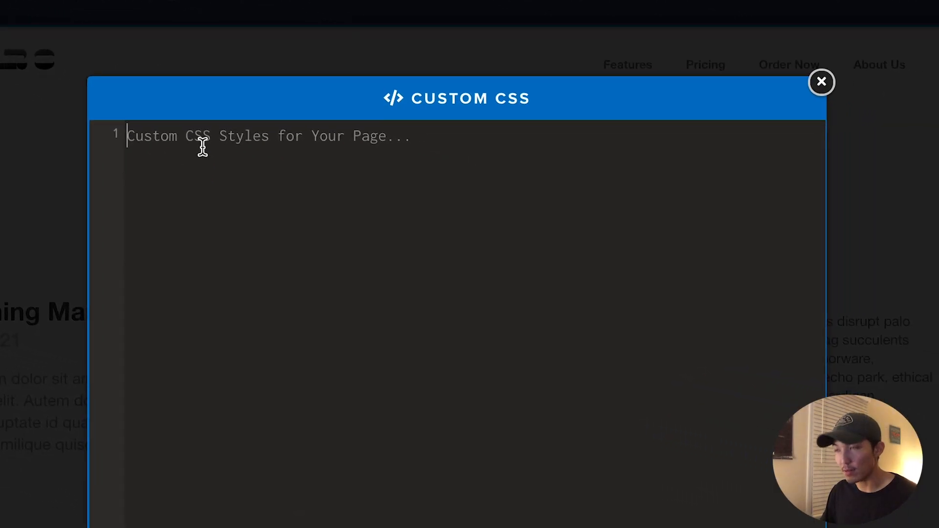
text(border-radius: 12px;)
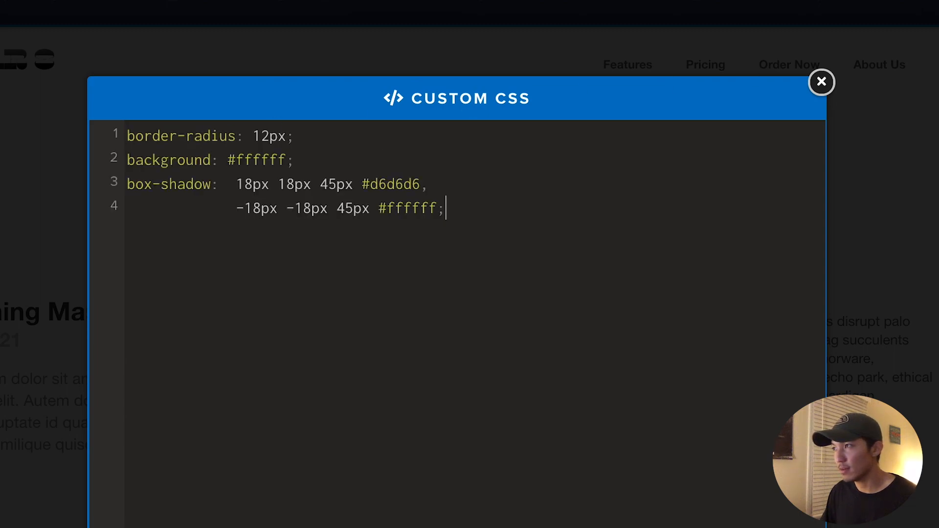
click(821, 82)
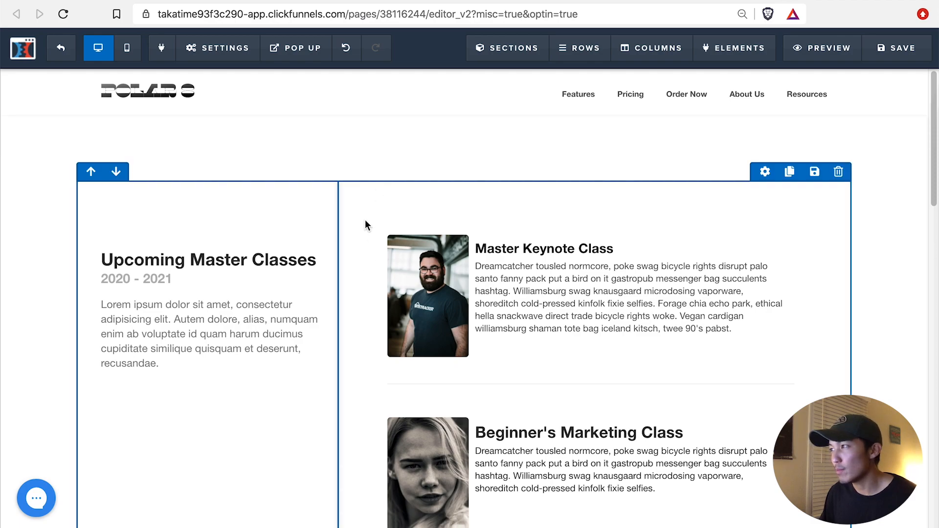
mouse_move(378, 208)
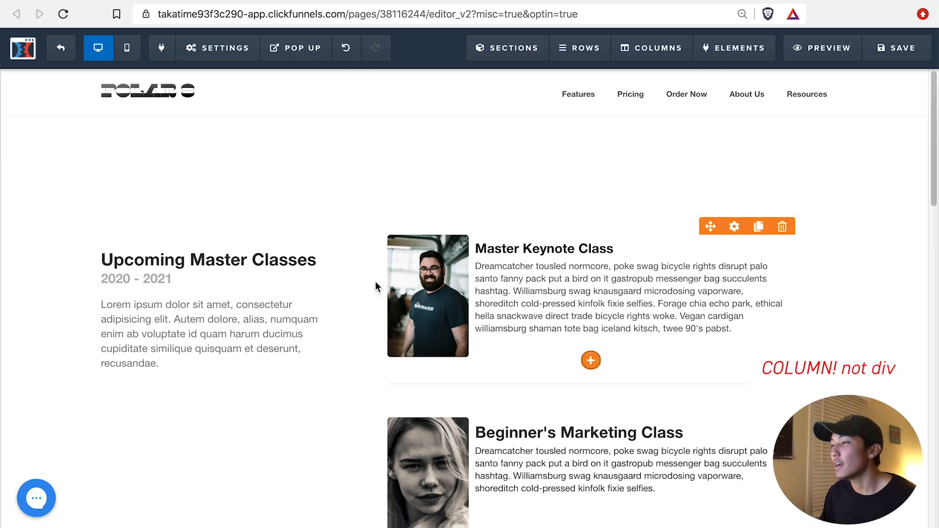
Check the Rows, Elements and Columns toolbar menus, then choose Columns > Manage
click(580, 48)
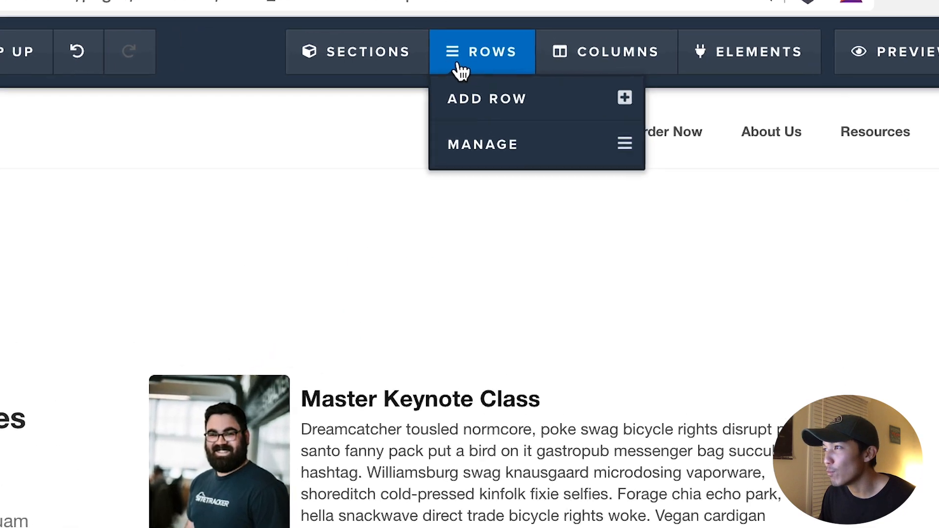
click(750, 52)
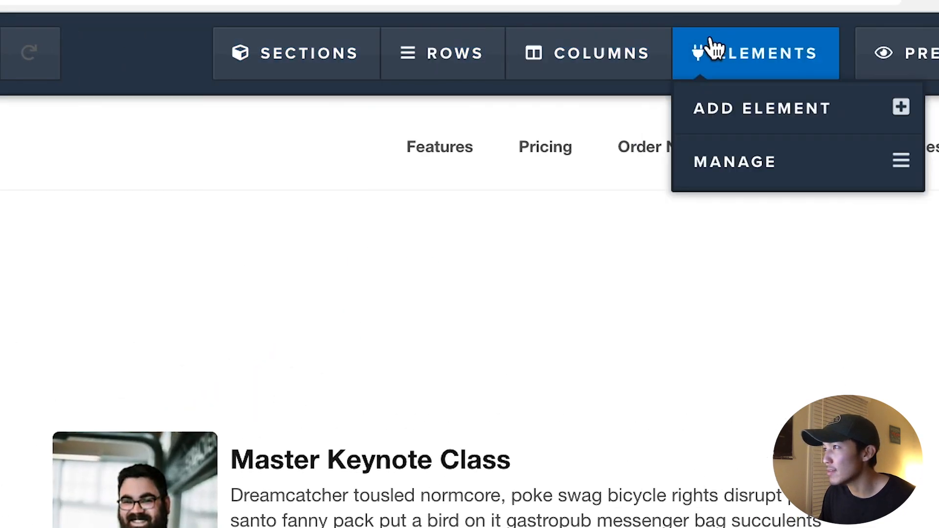
click(593, 53)
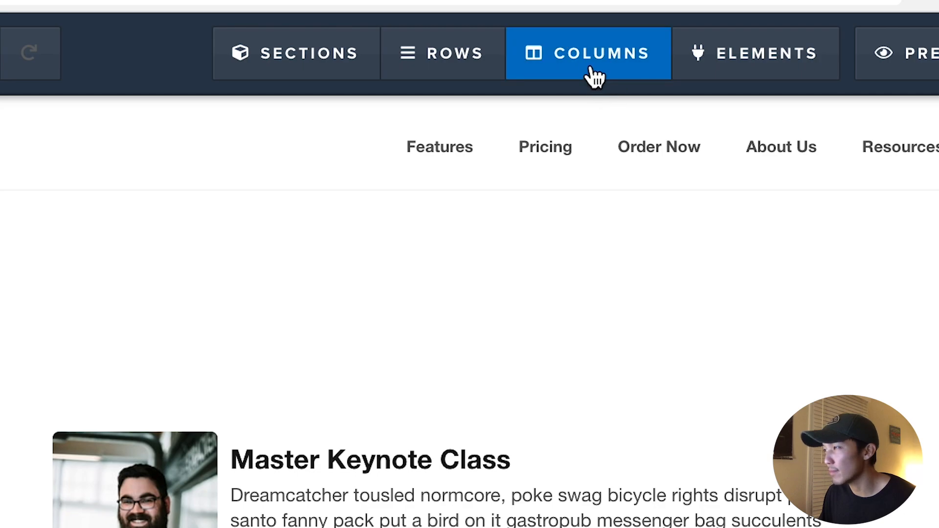
click(592, 53)
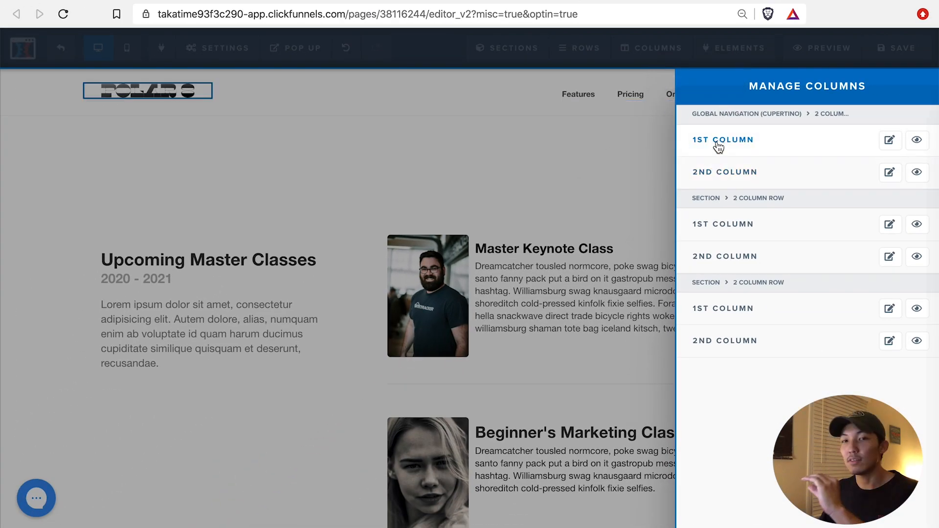
mouse_move(722, 159)
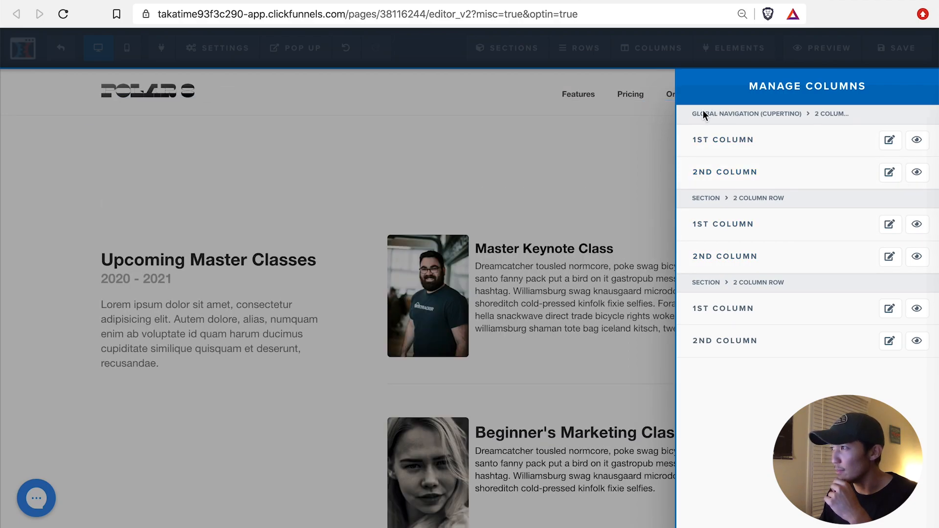
mouse_move(827, 124)
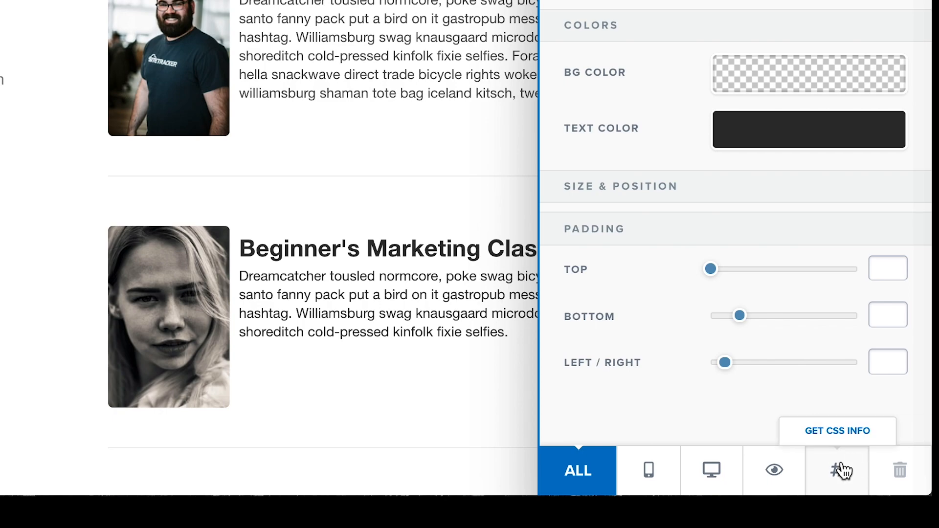
mouse_move(838, 481)
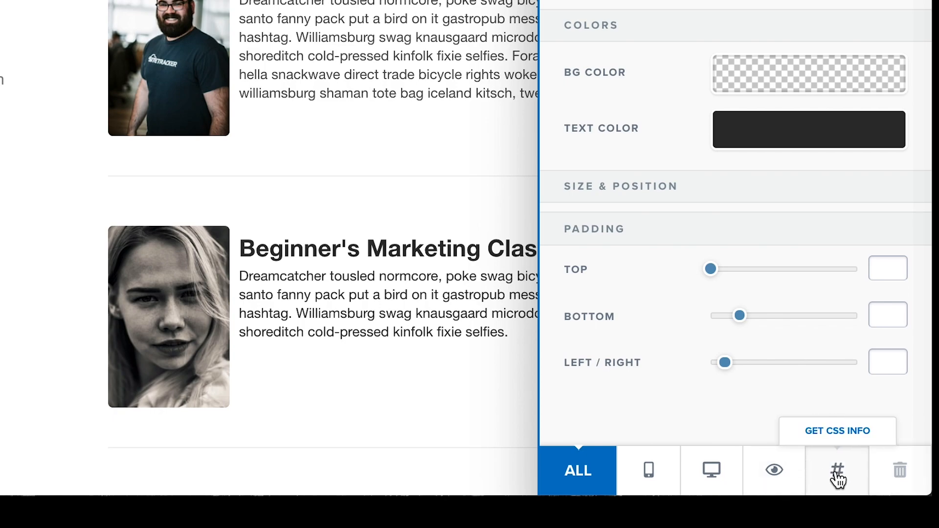
Title the right column 'Master Class Speakers' and copy its #col-right-180 .col-inner selector
click(837, 430)
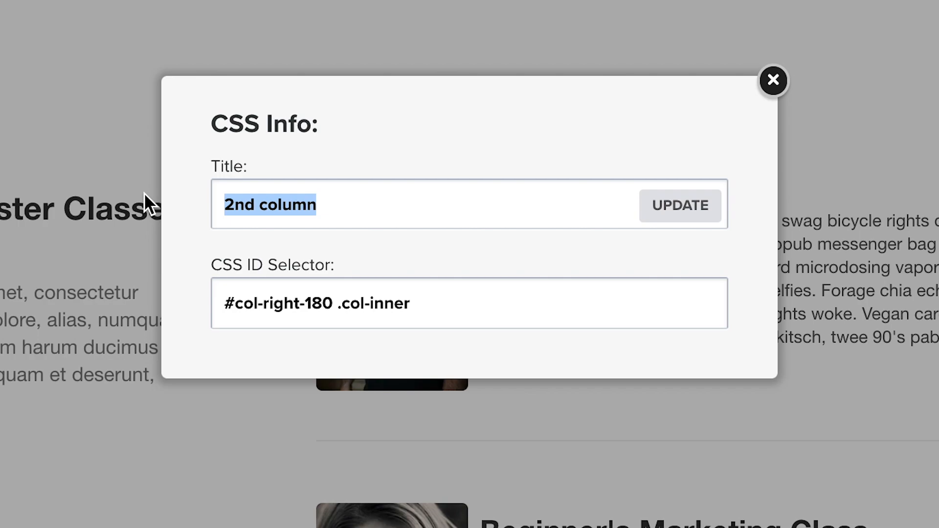
text(Master Class)
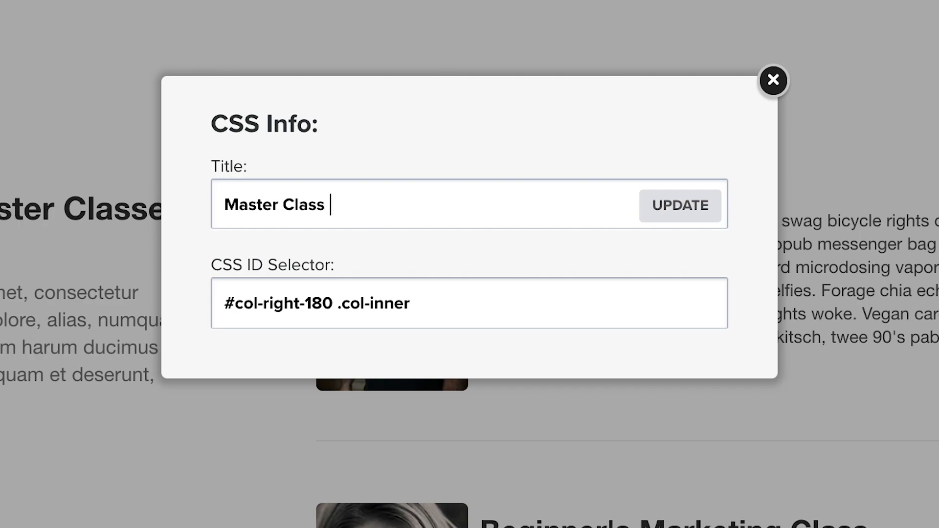
text(Speale)
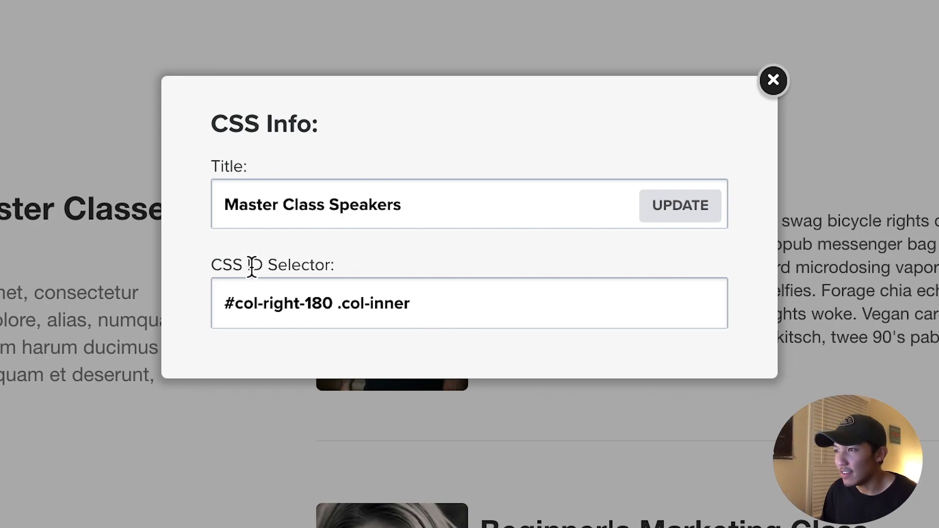
triple_click(316, 303)
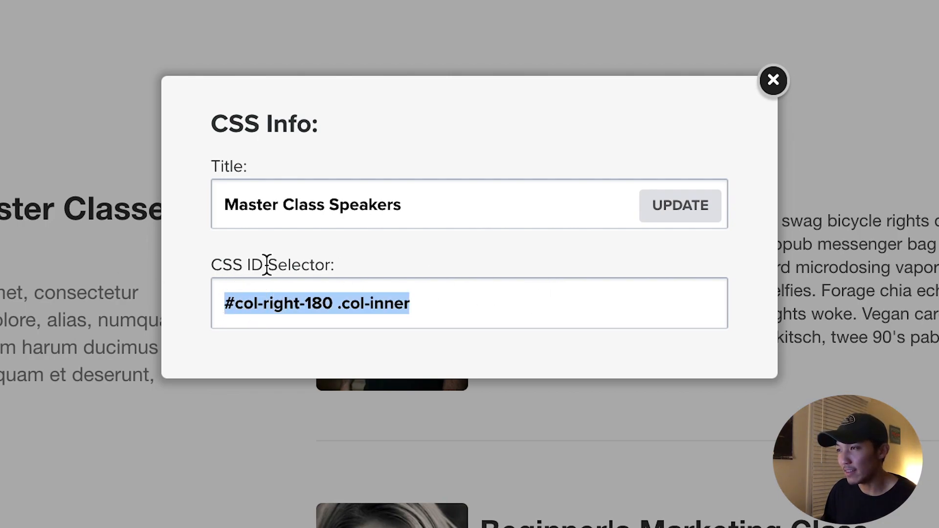
mouse_move(774, 81)
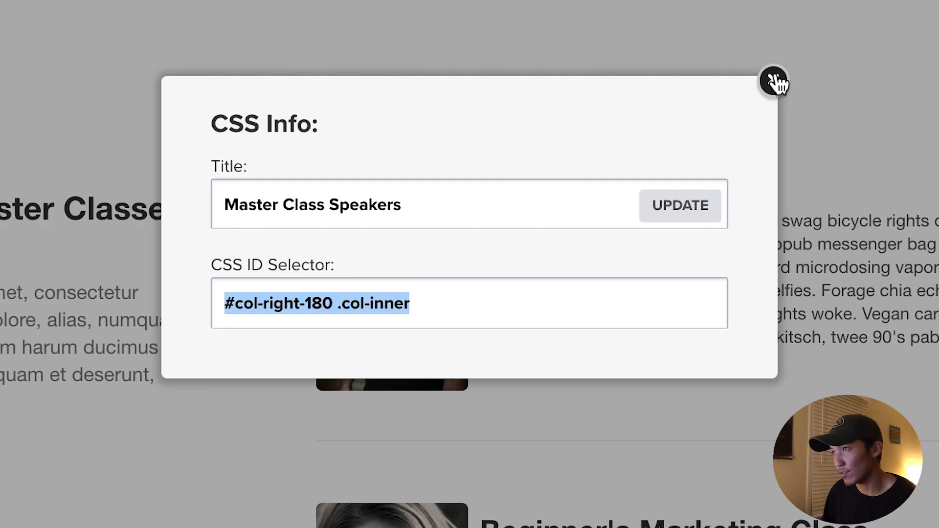
click(219, 48)
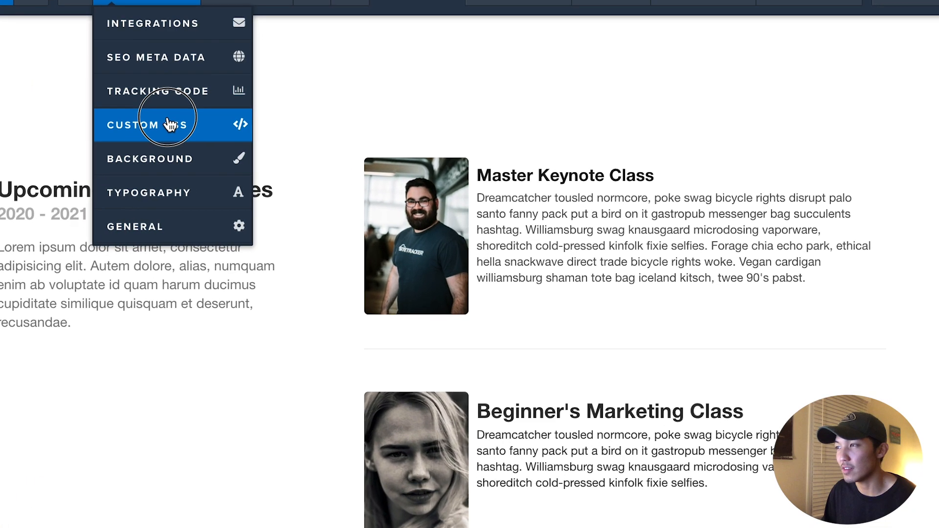
Wrap the pasted soft-UI rules in #col-right-180 .col-inner { } in the Custom CSS
click(167, 124)
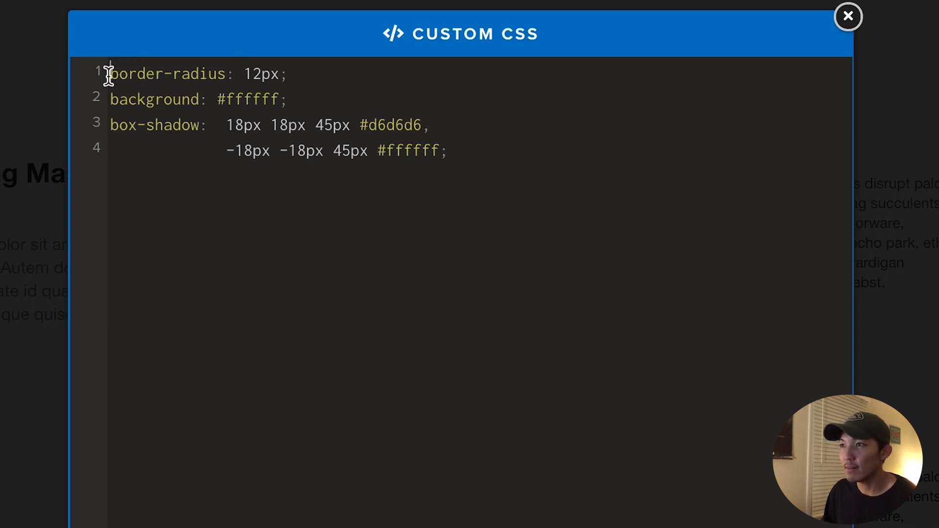
mouse_move(388, 201)
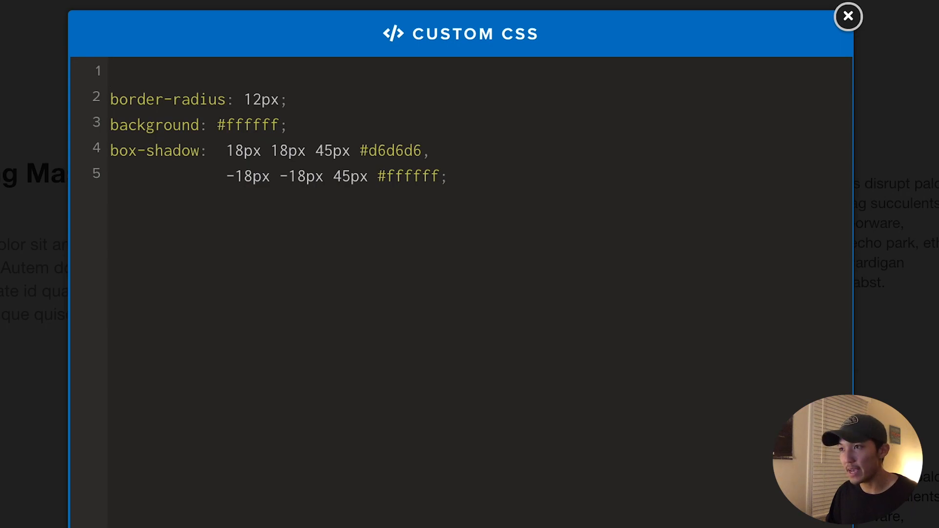
text(#col-right-180 .col-inner)
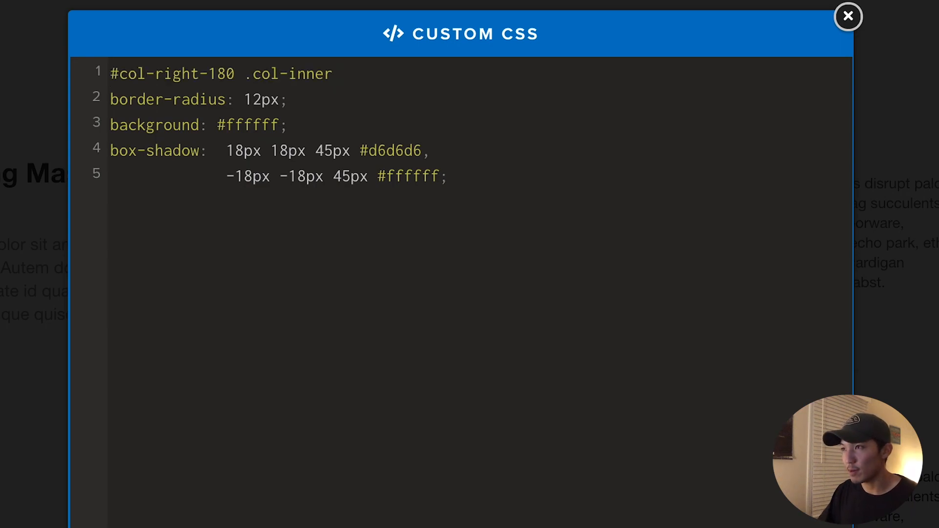
text({)
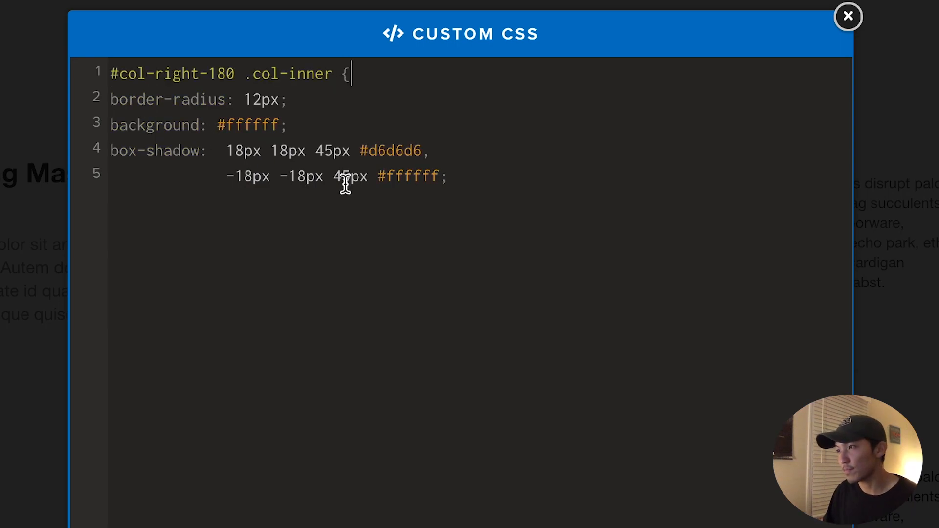
key(Enter)
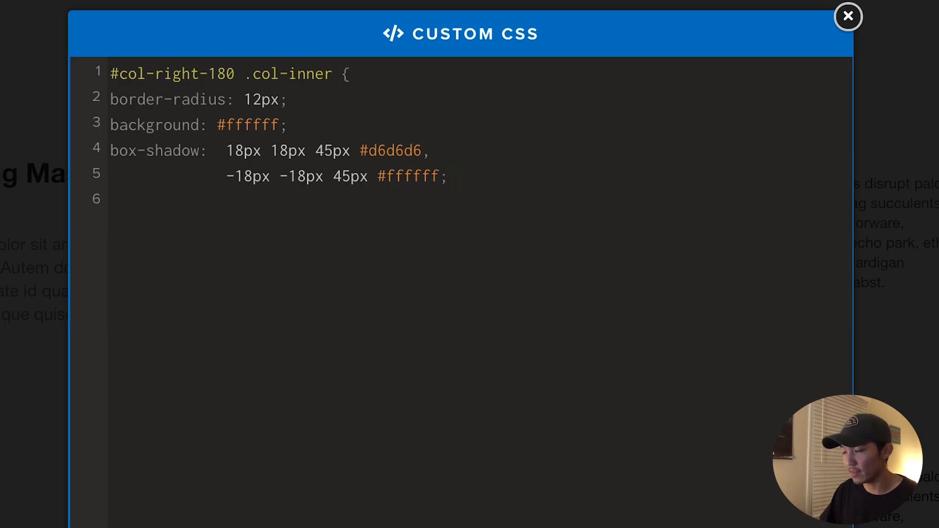
text(})
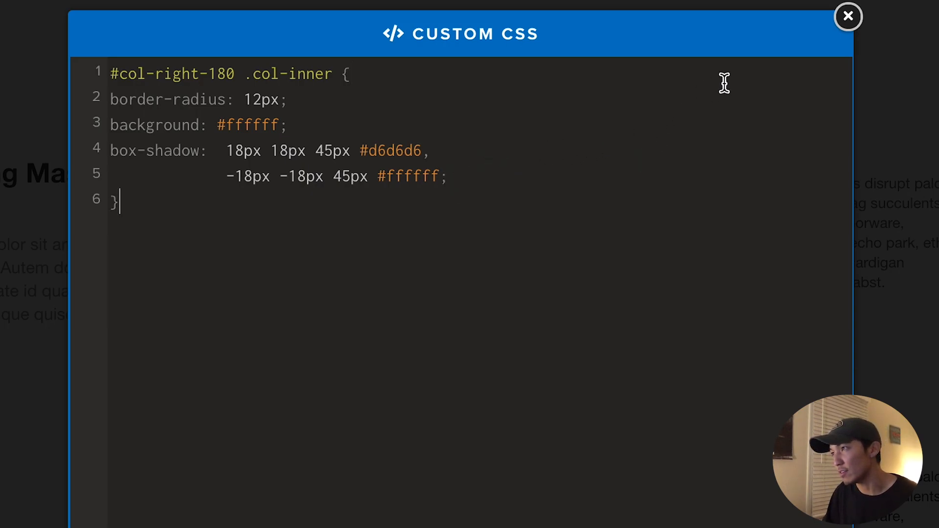
click(848, 16)
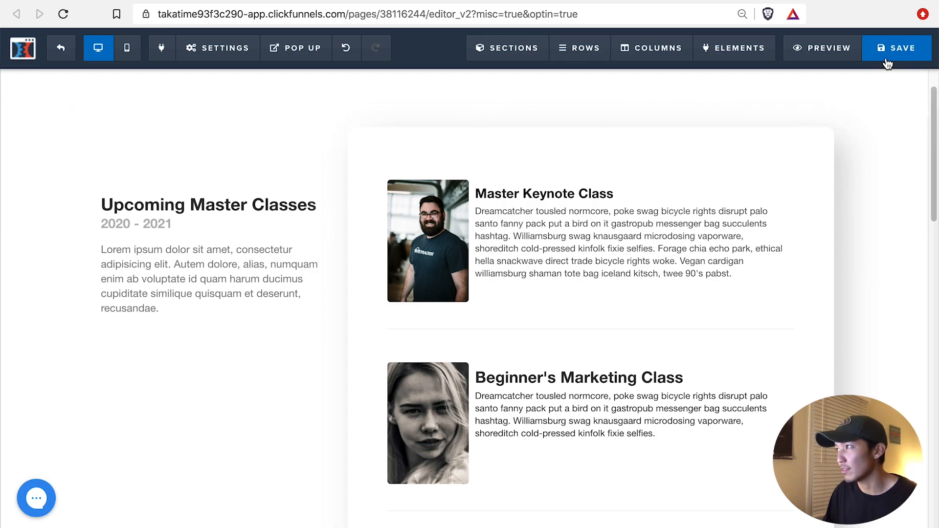
Save the page, then scroll the preview through the Master Classes cards
click(897, 47)
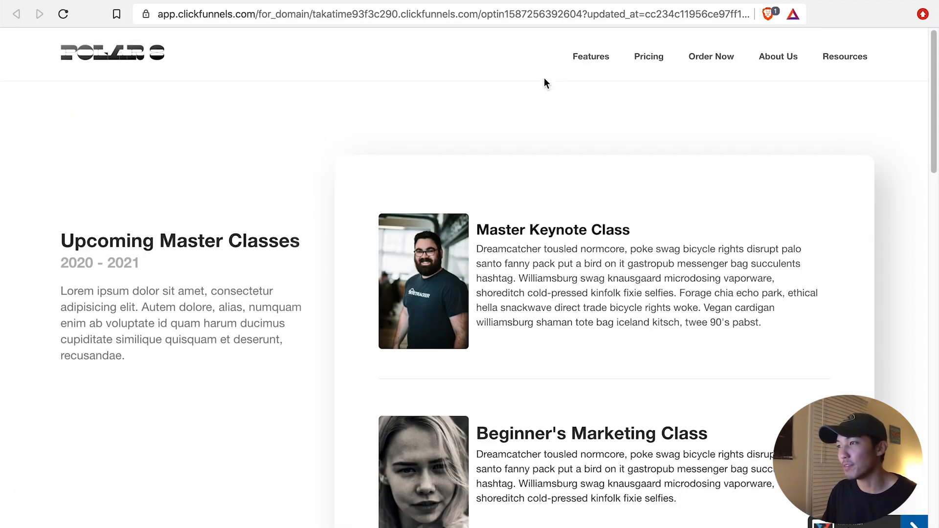
mouse_move(885, 334)
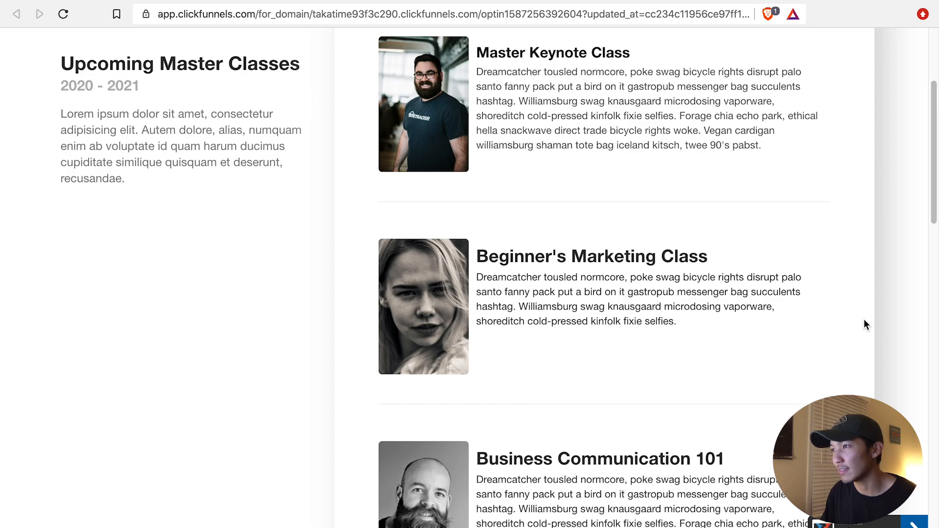
scroll(down, 3)
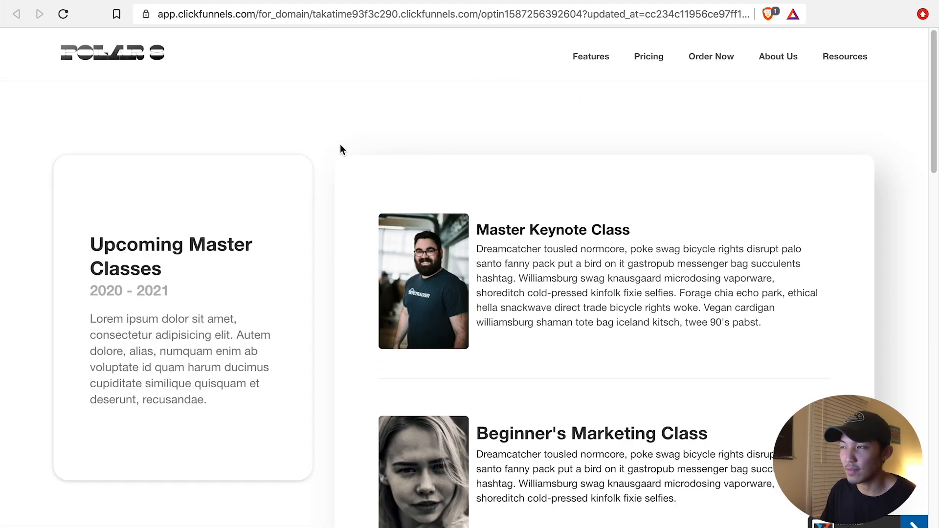
scroll(down, 3)
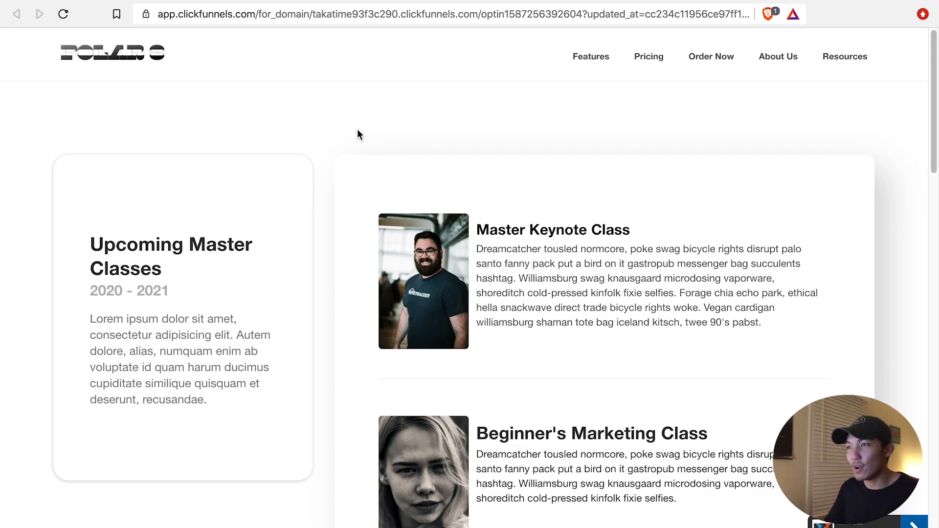
mouse_move(269, 145)
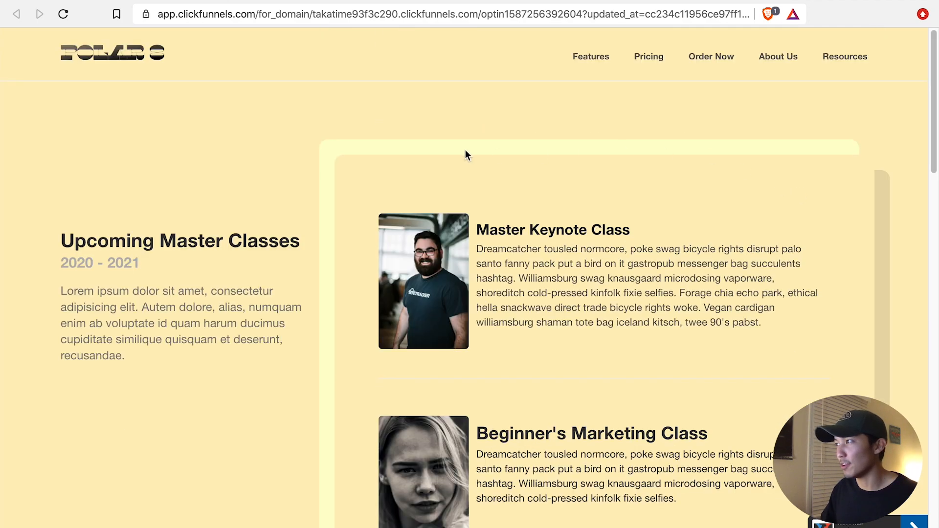
mouse_move(487, 208)
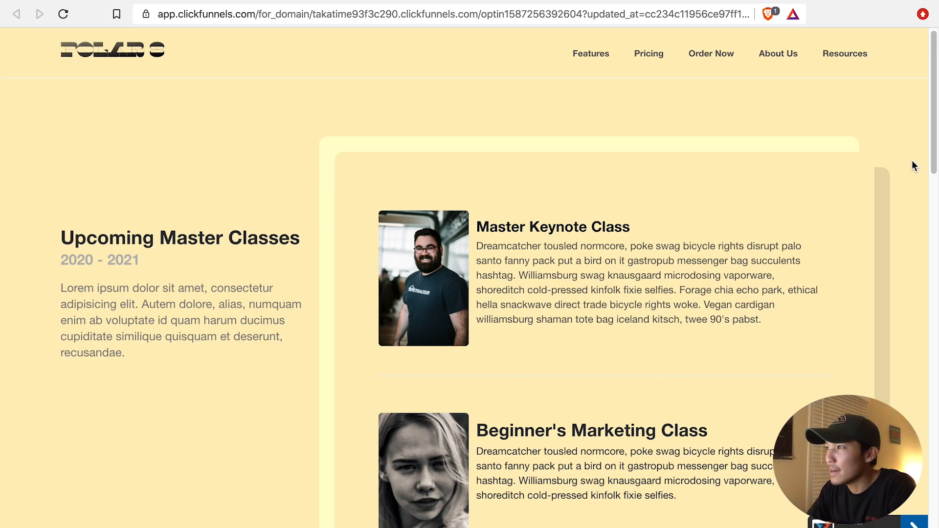
Scroll down the yellow-background preview to view the card's hard offset shadow
scroll(down, 3)
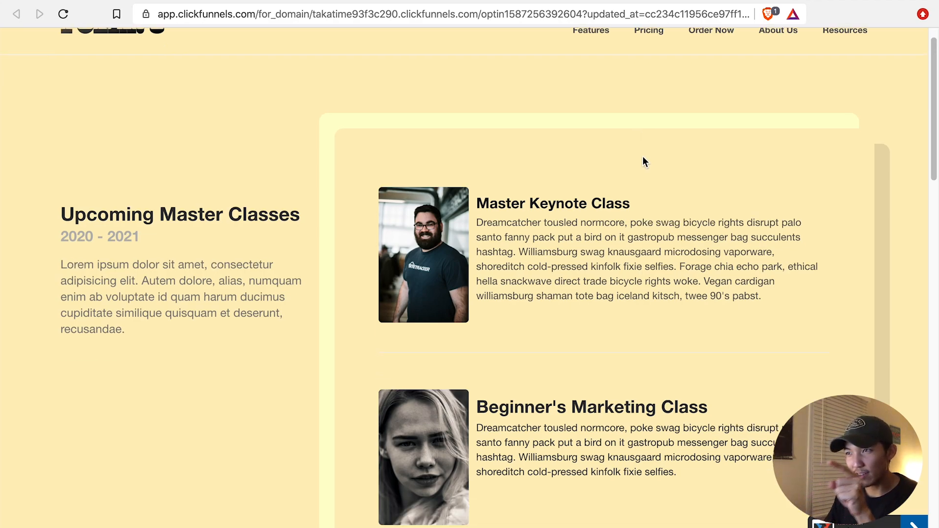